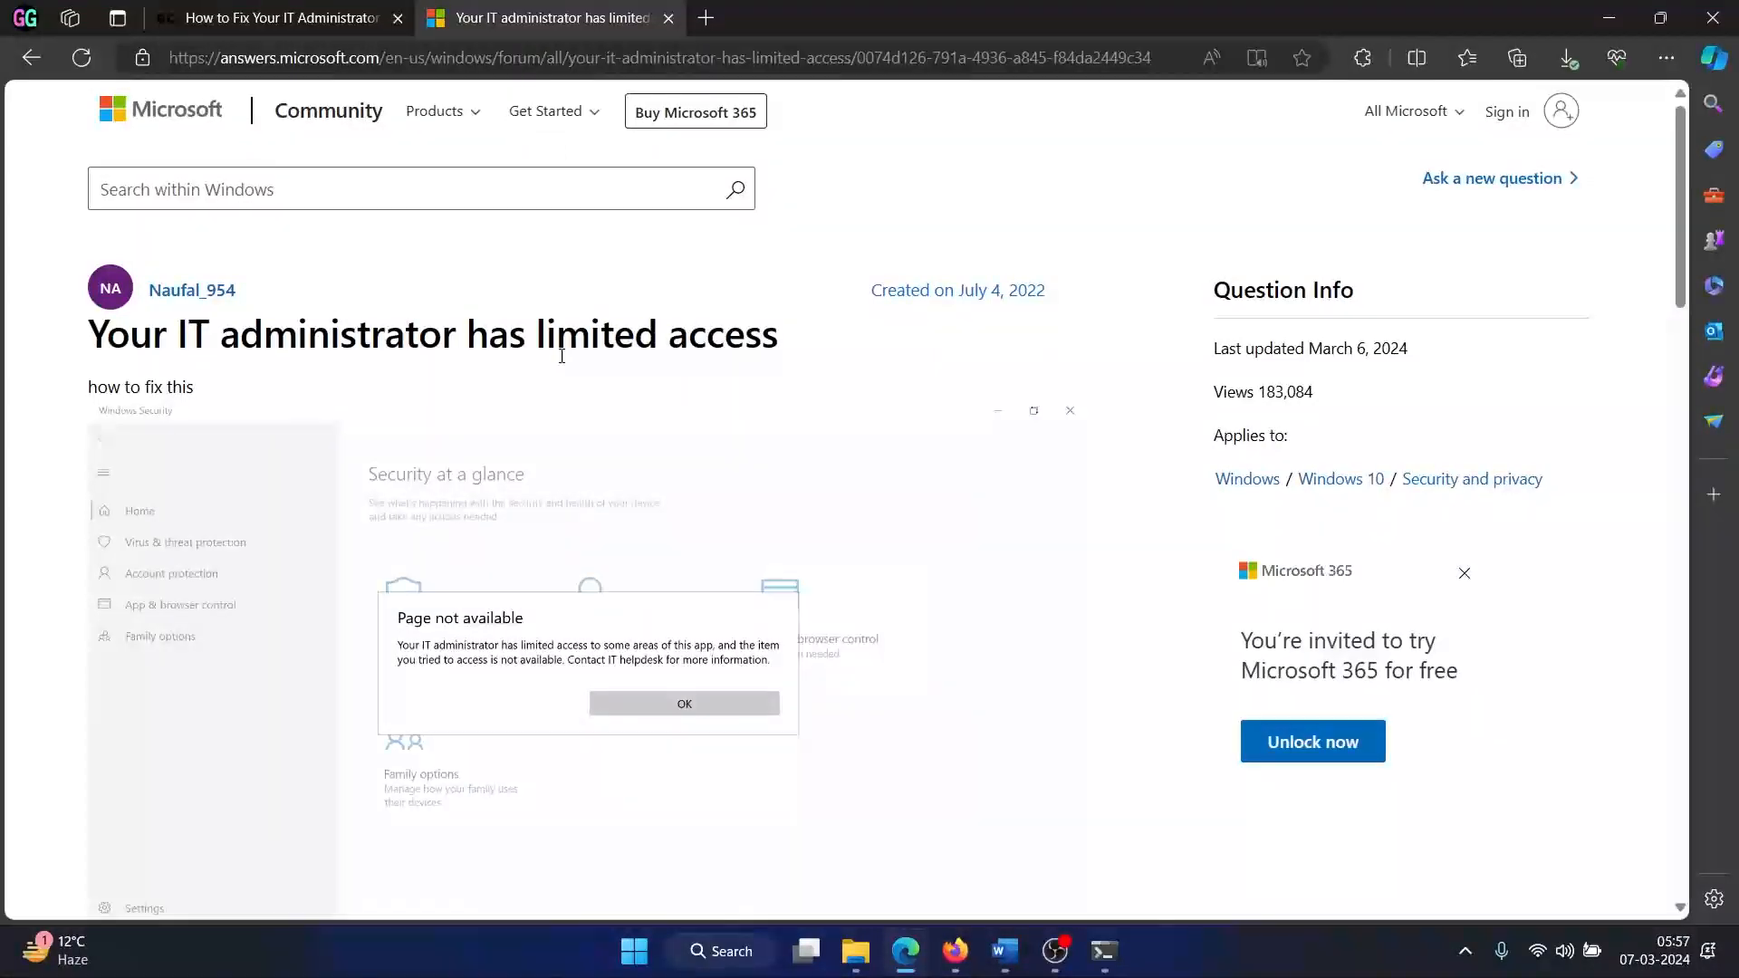
- Highlight the forum question title, check the GeekChamp article, and return to the question
{"action": "left_click_drag", "start_coordinate": [102, 334], "coordinate": [263, 334]}
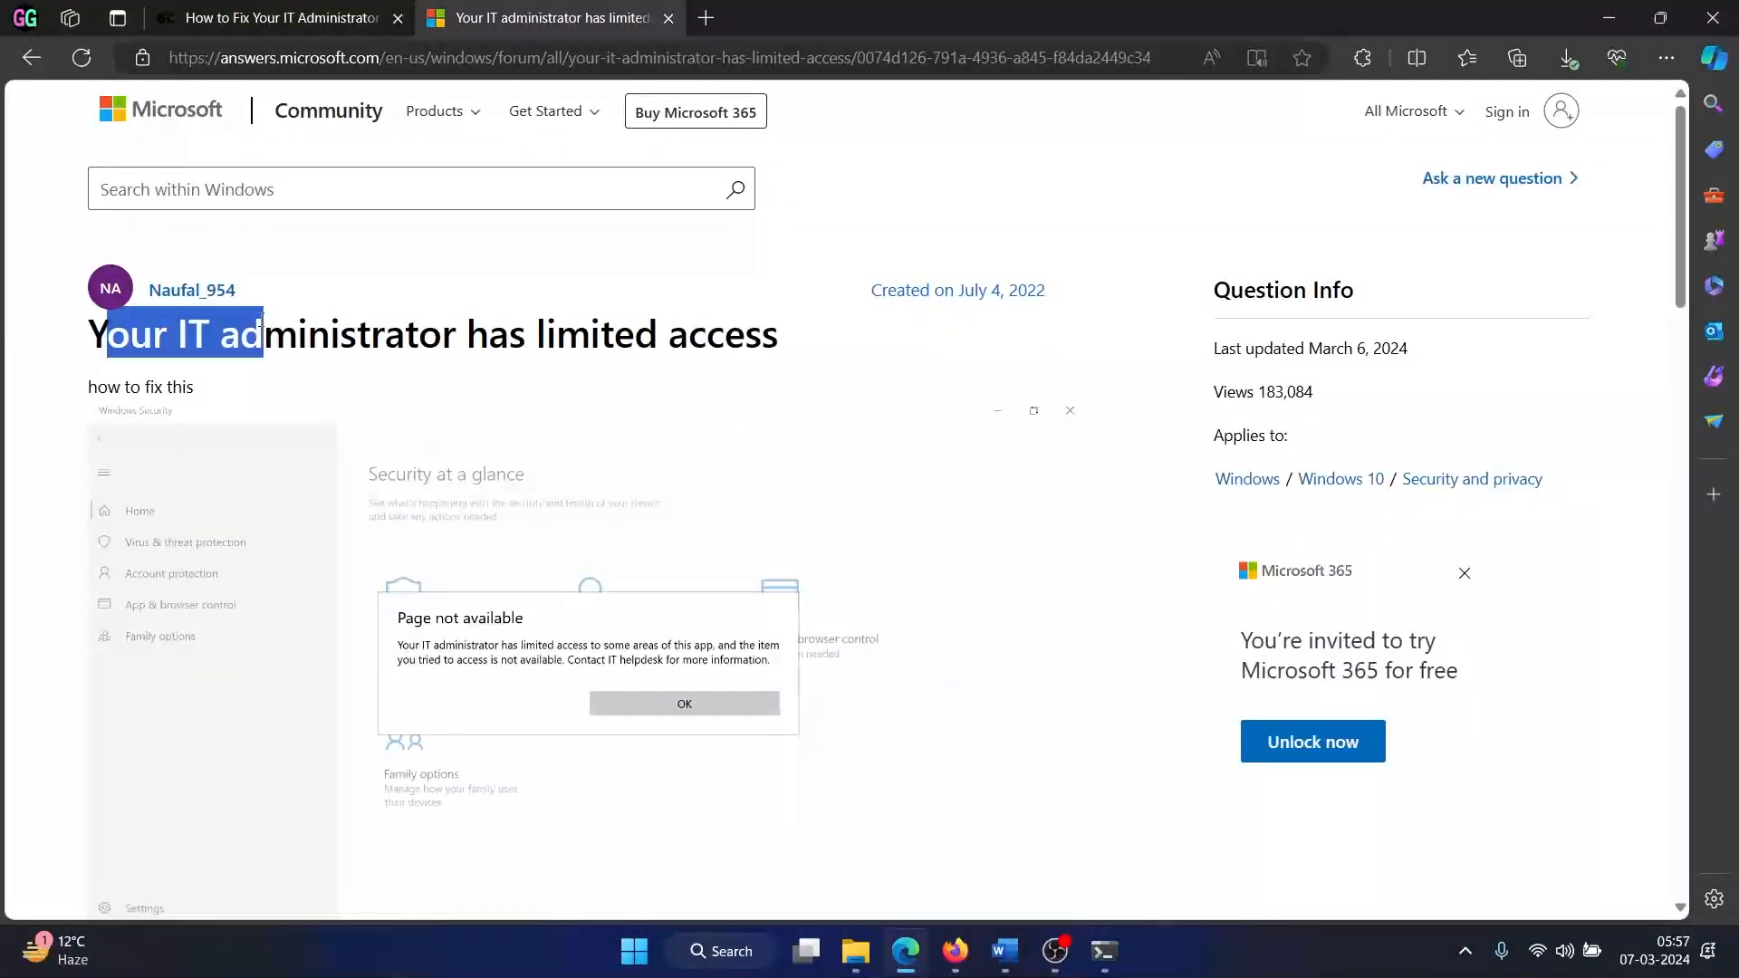
{"action": "left_click_drag", "start_coordinate": [264, 334], "coordinate": [721, 335]}
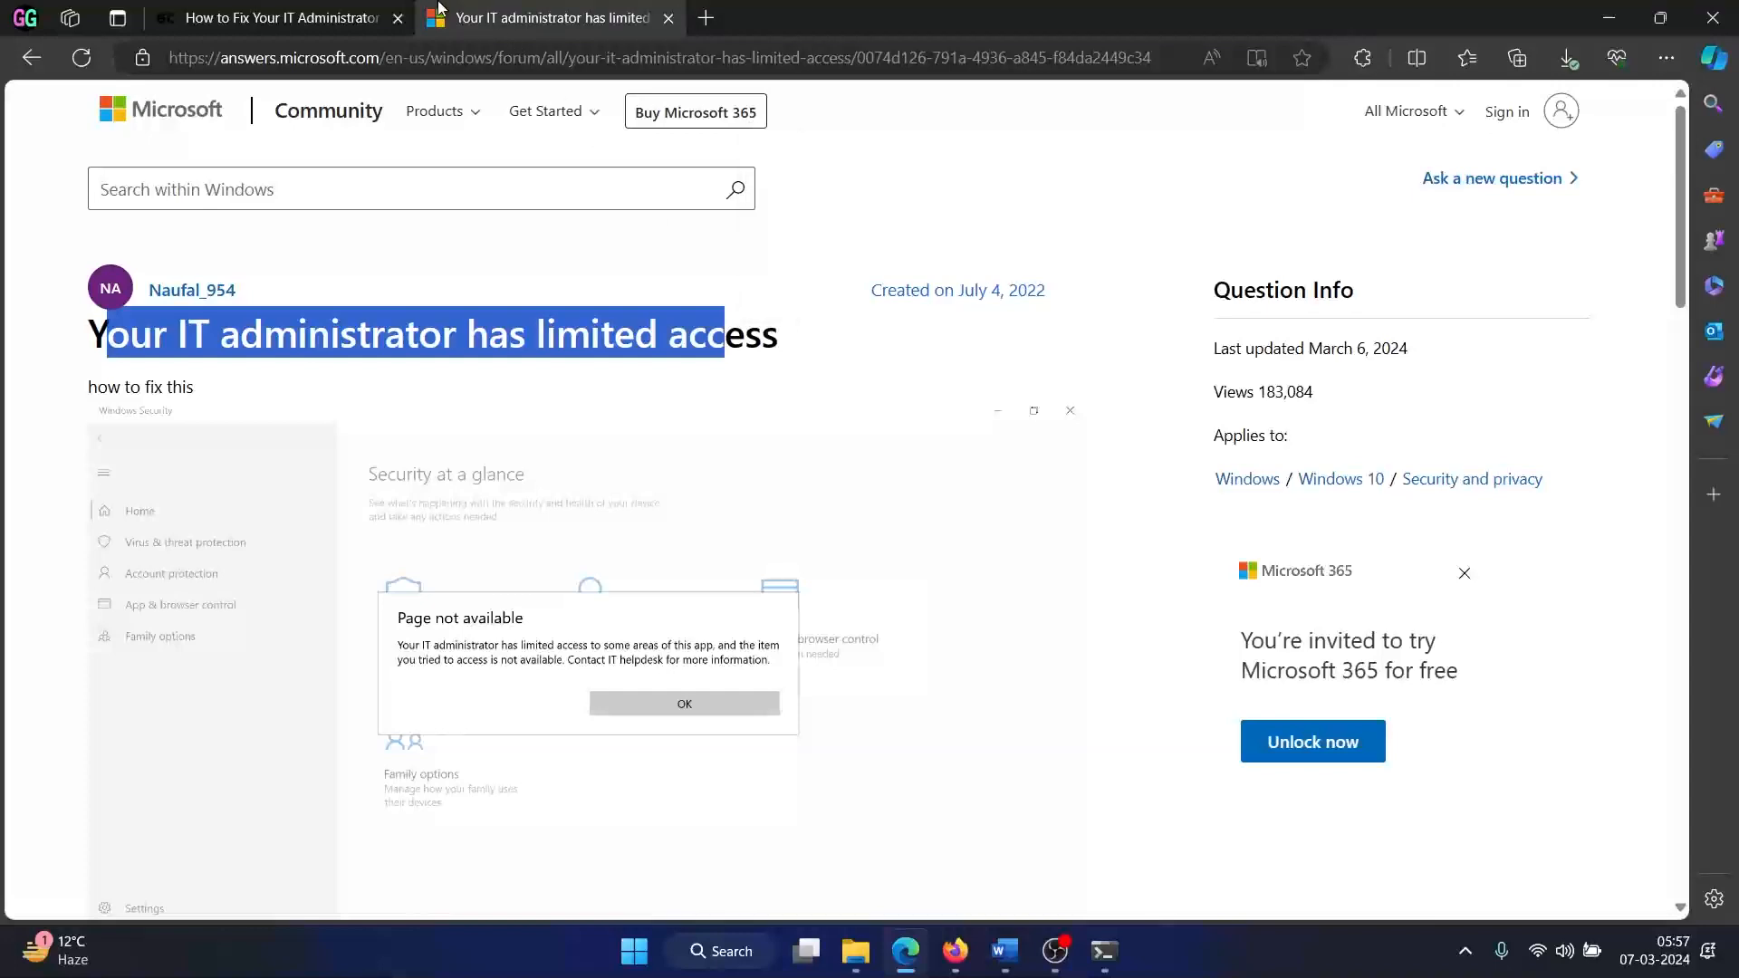
{"action": "left_click", "coordinate": [275, 18]}
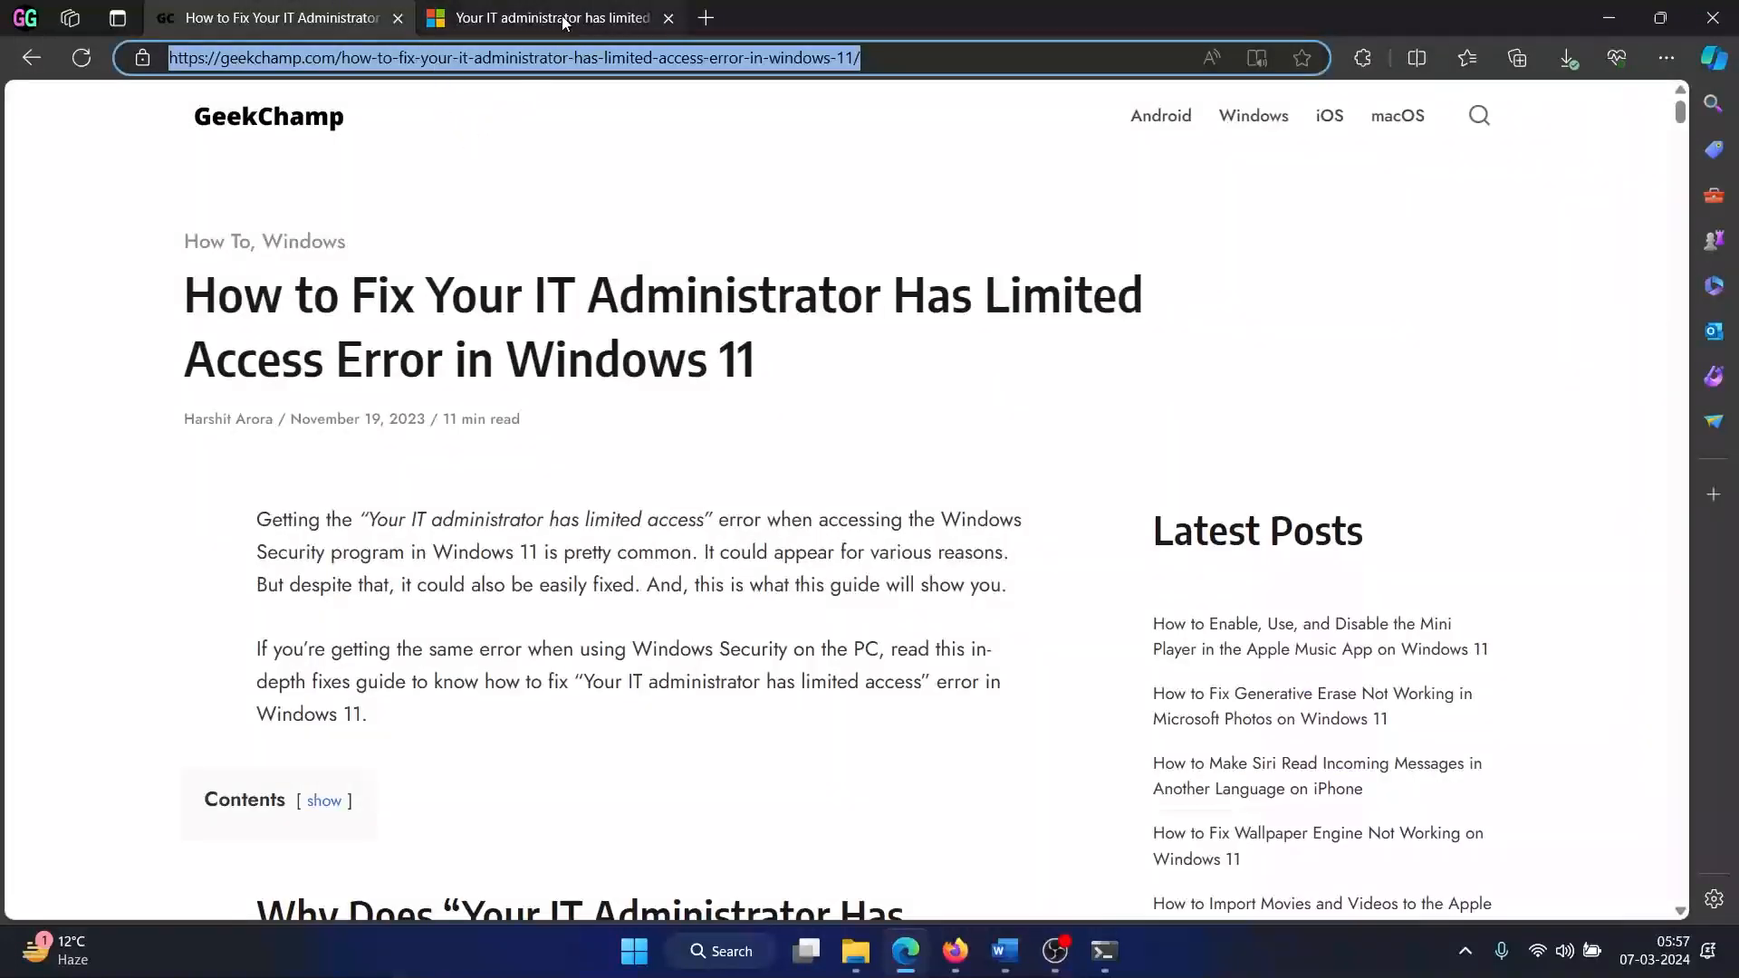
{"action": "left_click", "coordinate": [549, 18]}
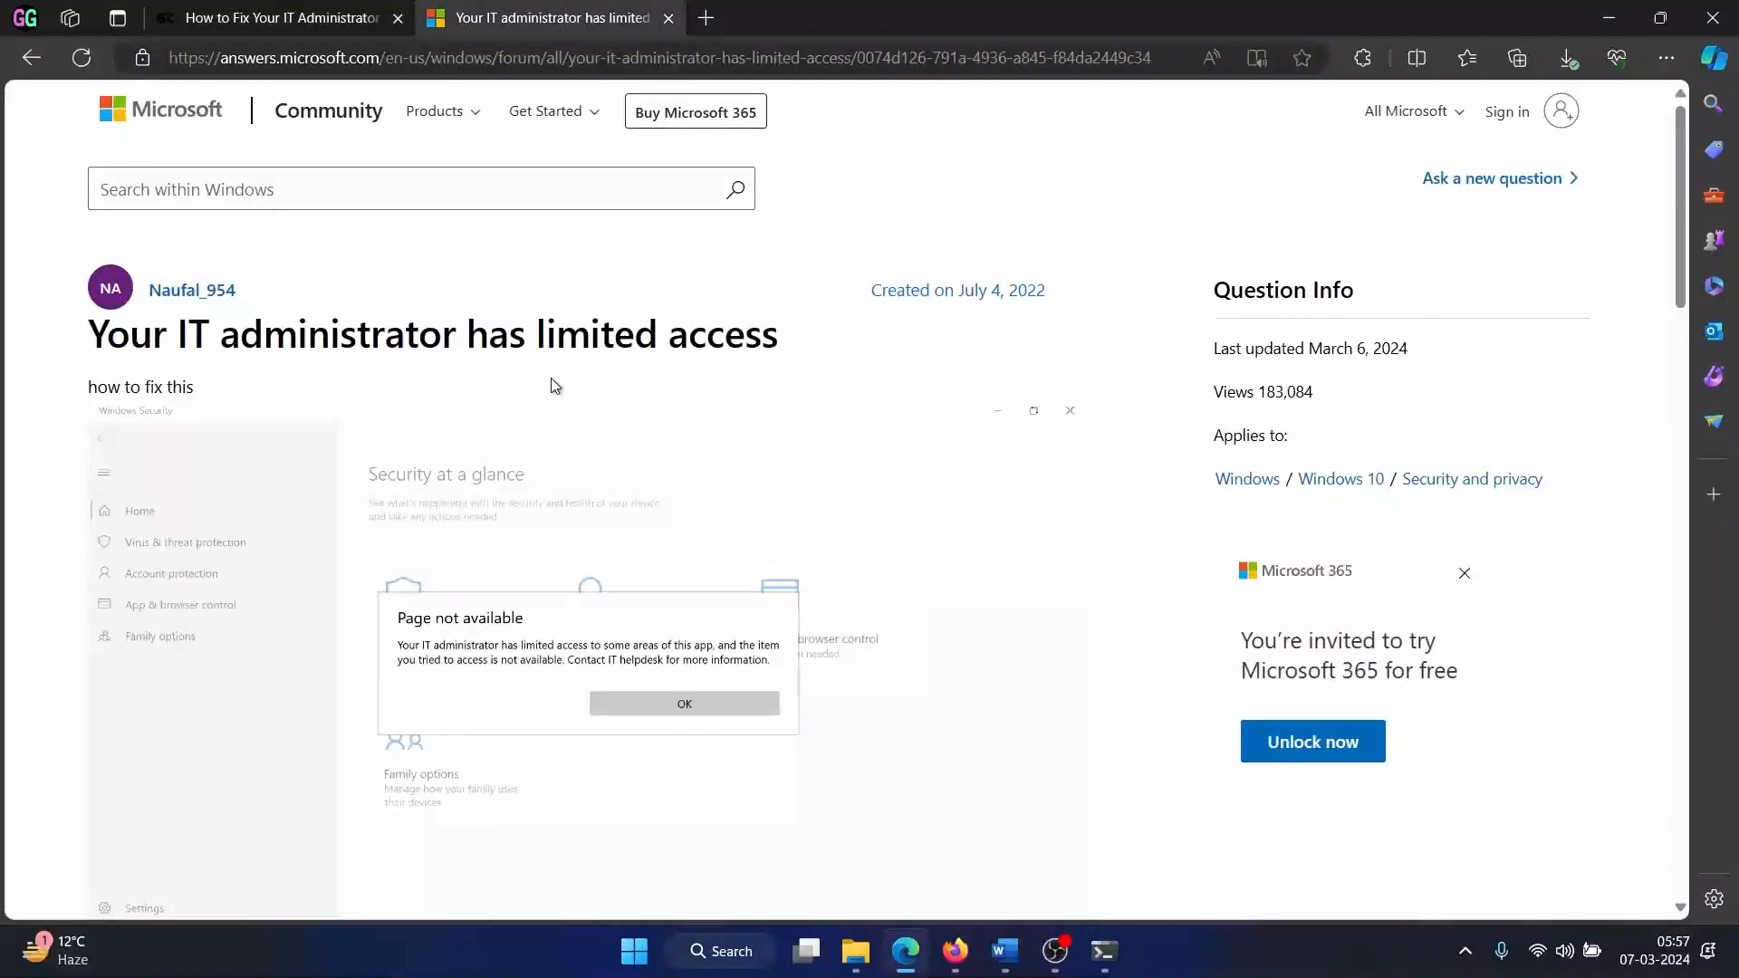
- Select the ten reg delete commands in the answer and bring up Windows search
{"action": "scroll", "scroll_direction": "down", "scroll_amount": 3}
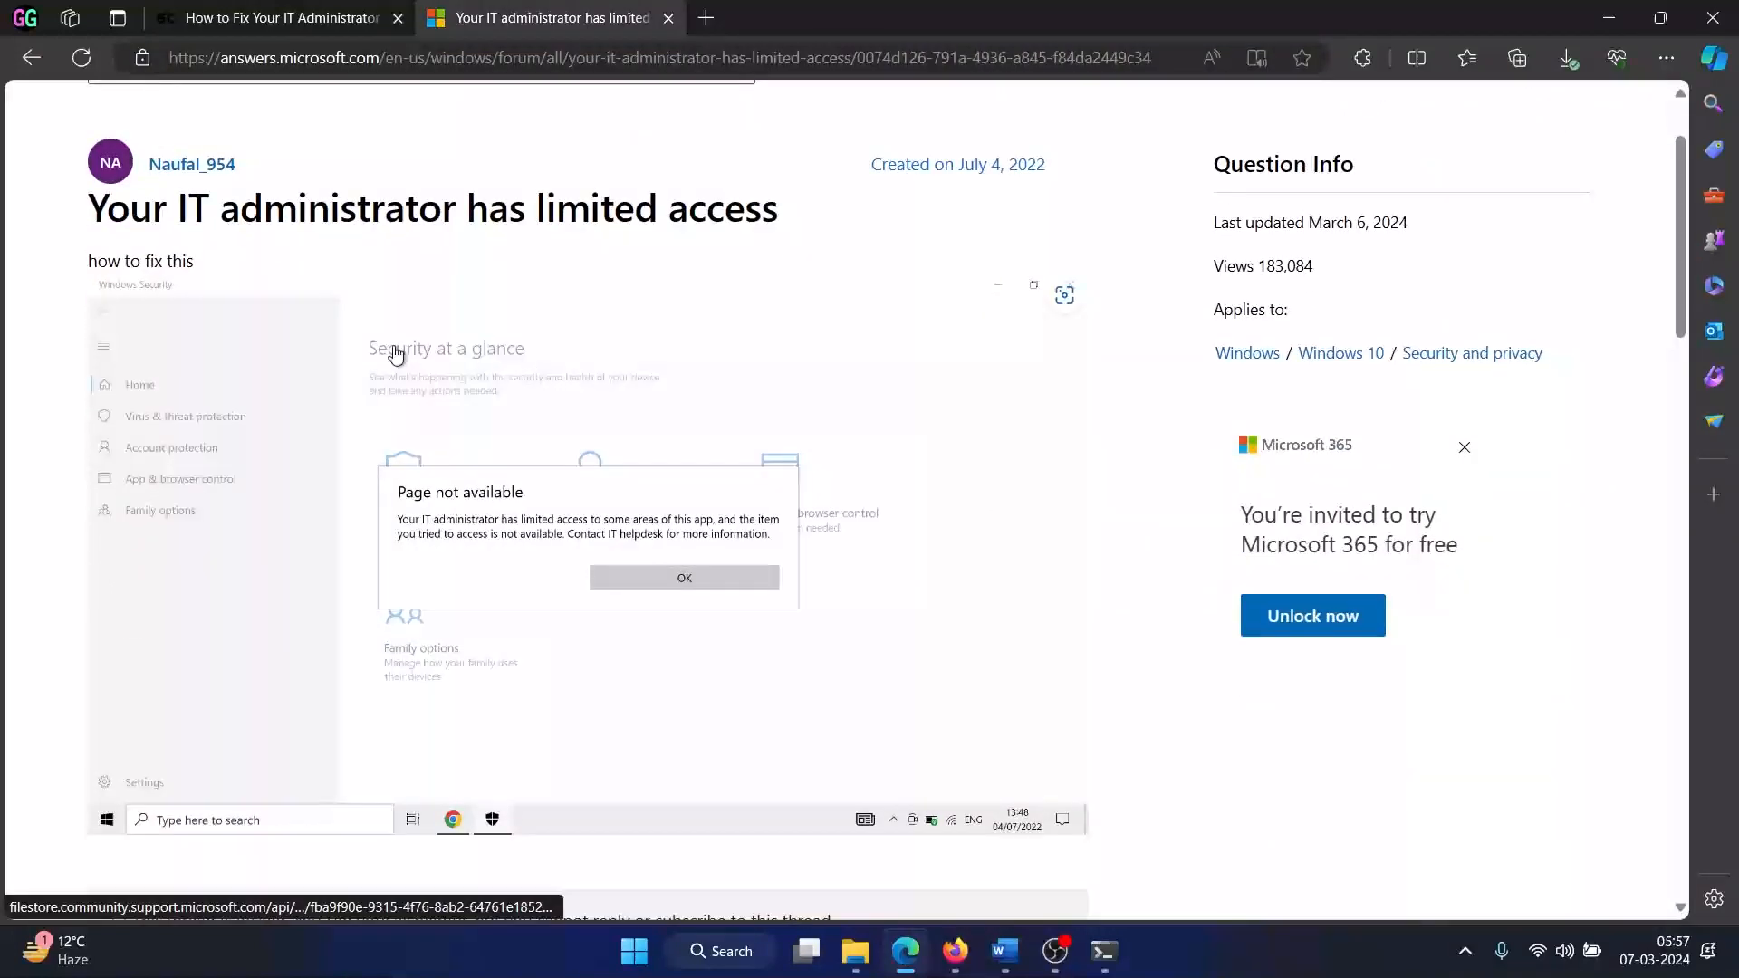
{"action": "mouse_move", "coordinate": [172, 433]}
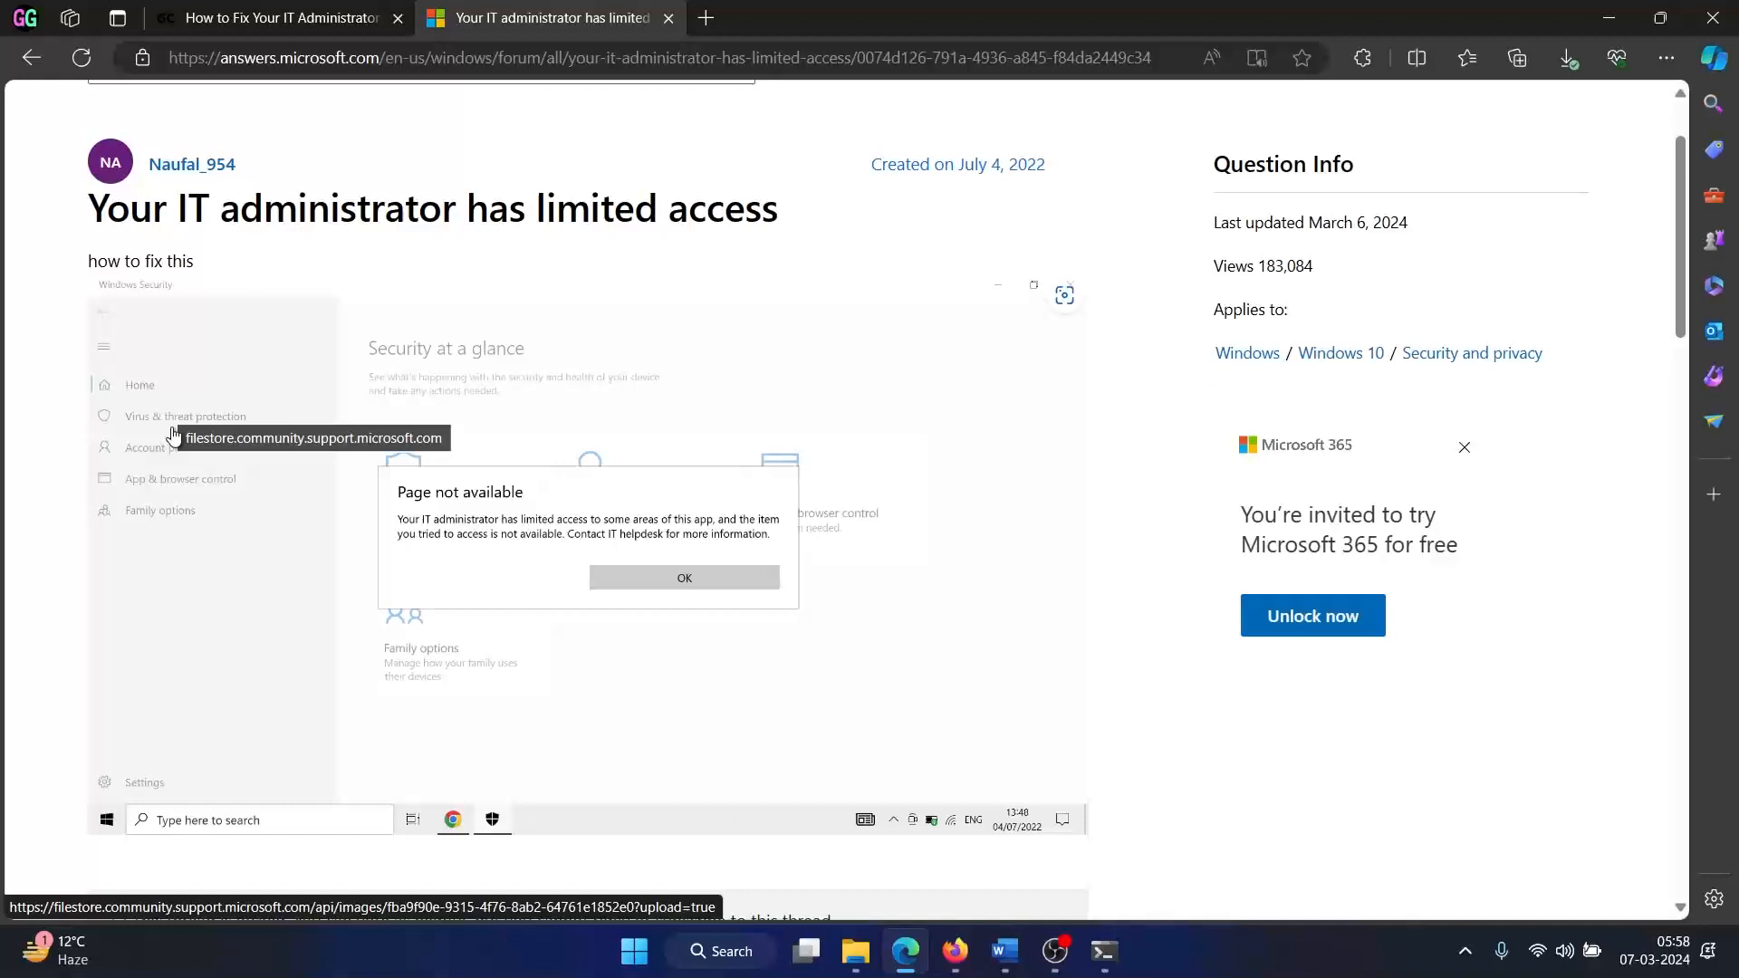
{"action": "mouse_move", "coordinate": [366, 311]}
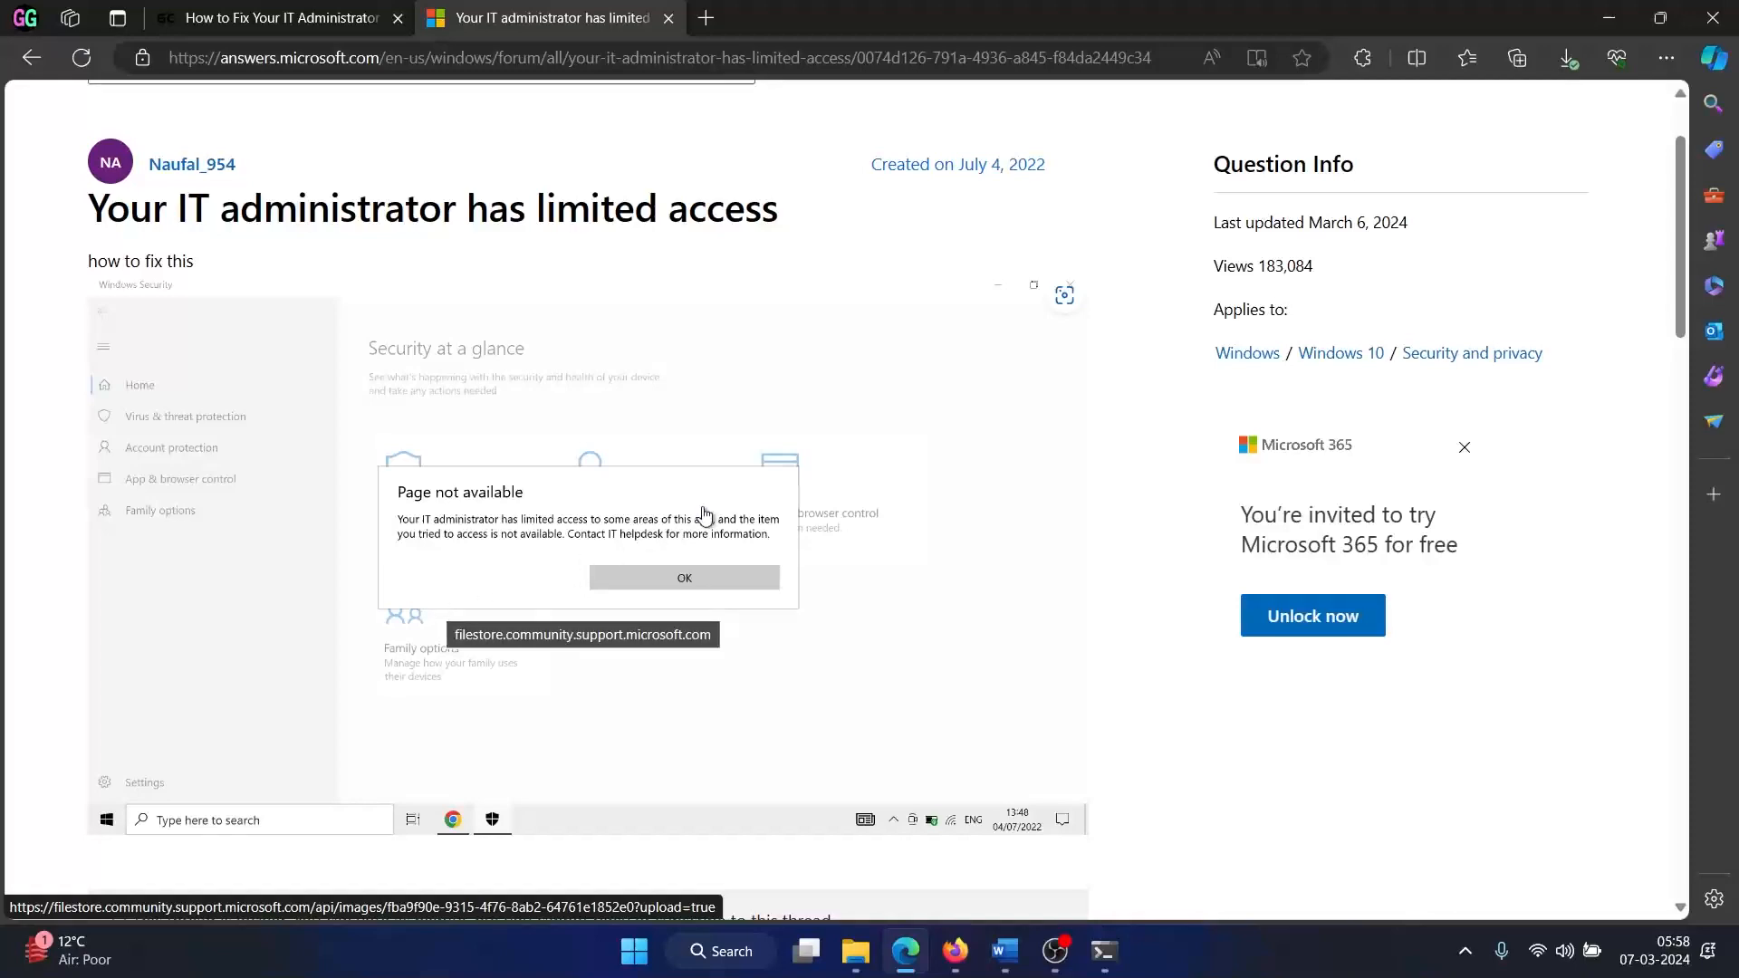
{"action": "mouse_move", "coordinate": [327, 716]}
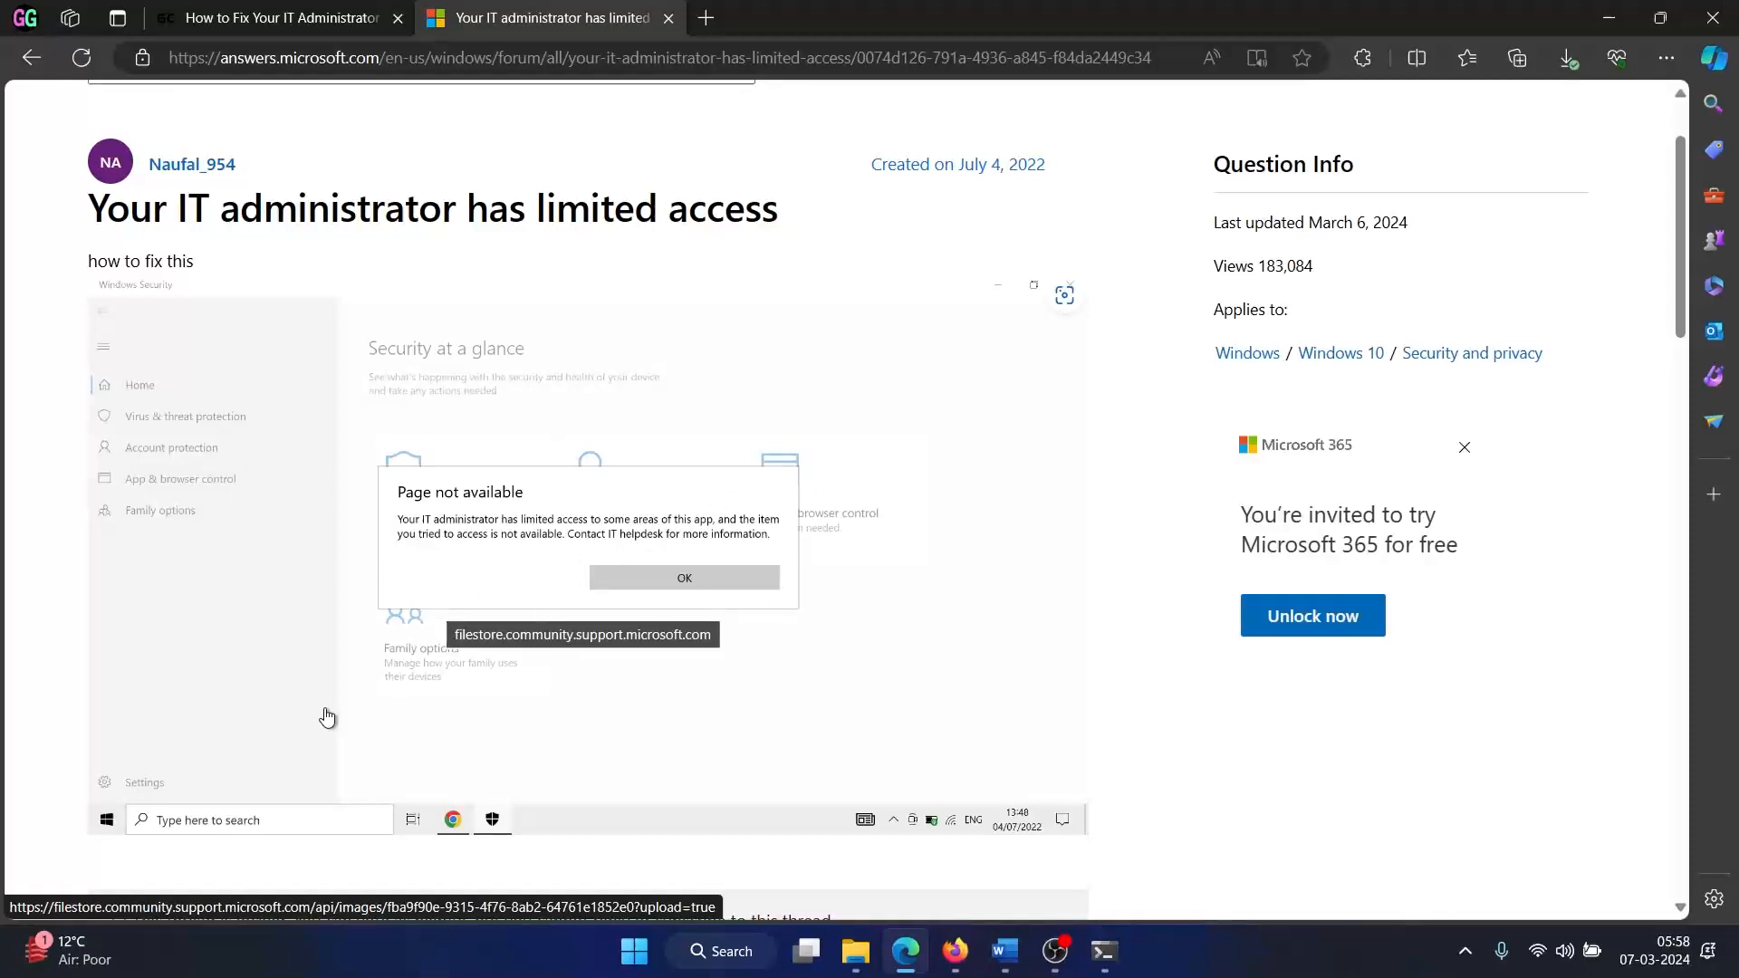
{"action": "scroll", "scroll_direction": "down", "scroll_amount": 3}
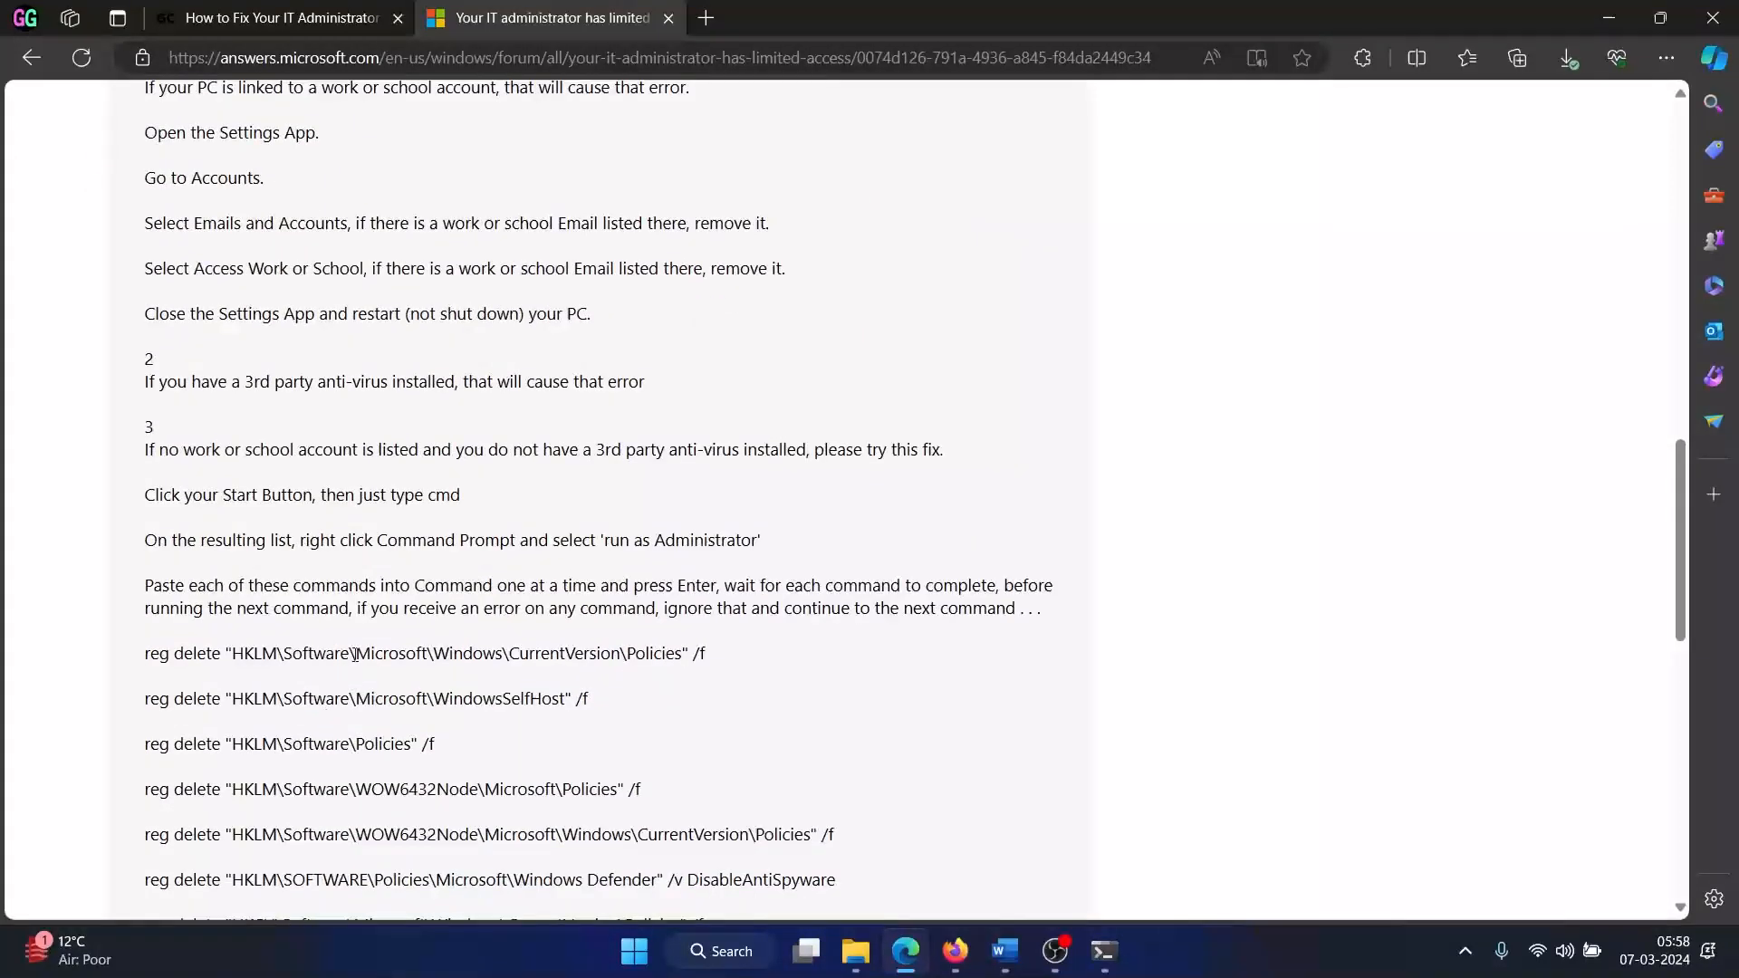
{"action": "scroll", "scroll_direction": "down", "scroll_amount": 3}
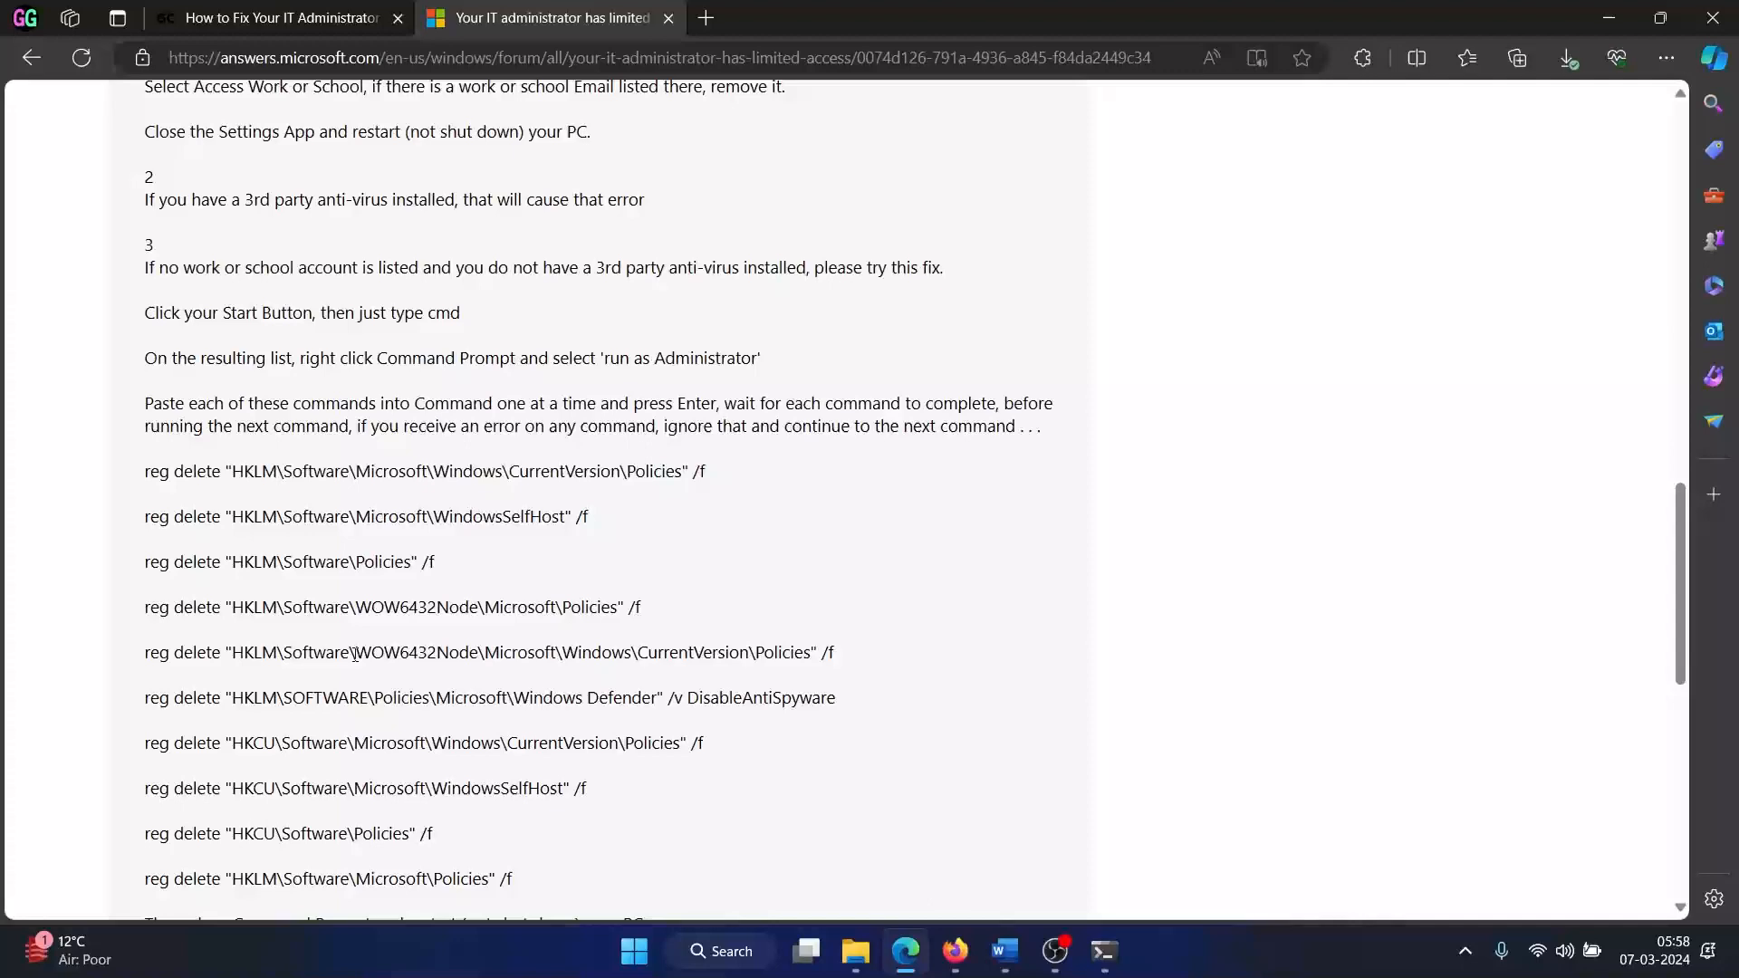
{"action": "scroll", "scroll_direction": "down", "scroll_amount": 3}
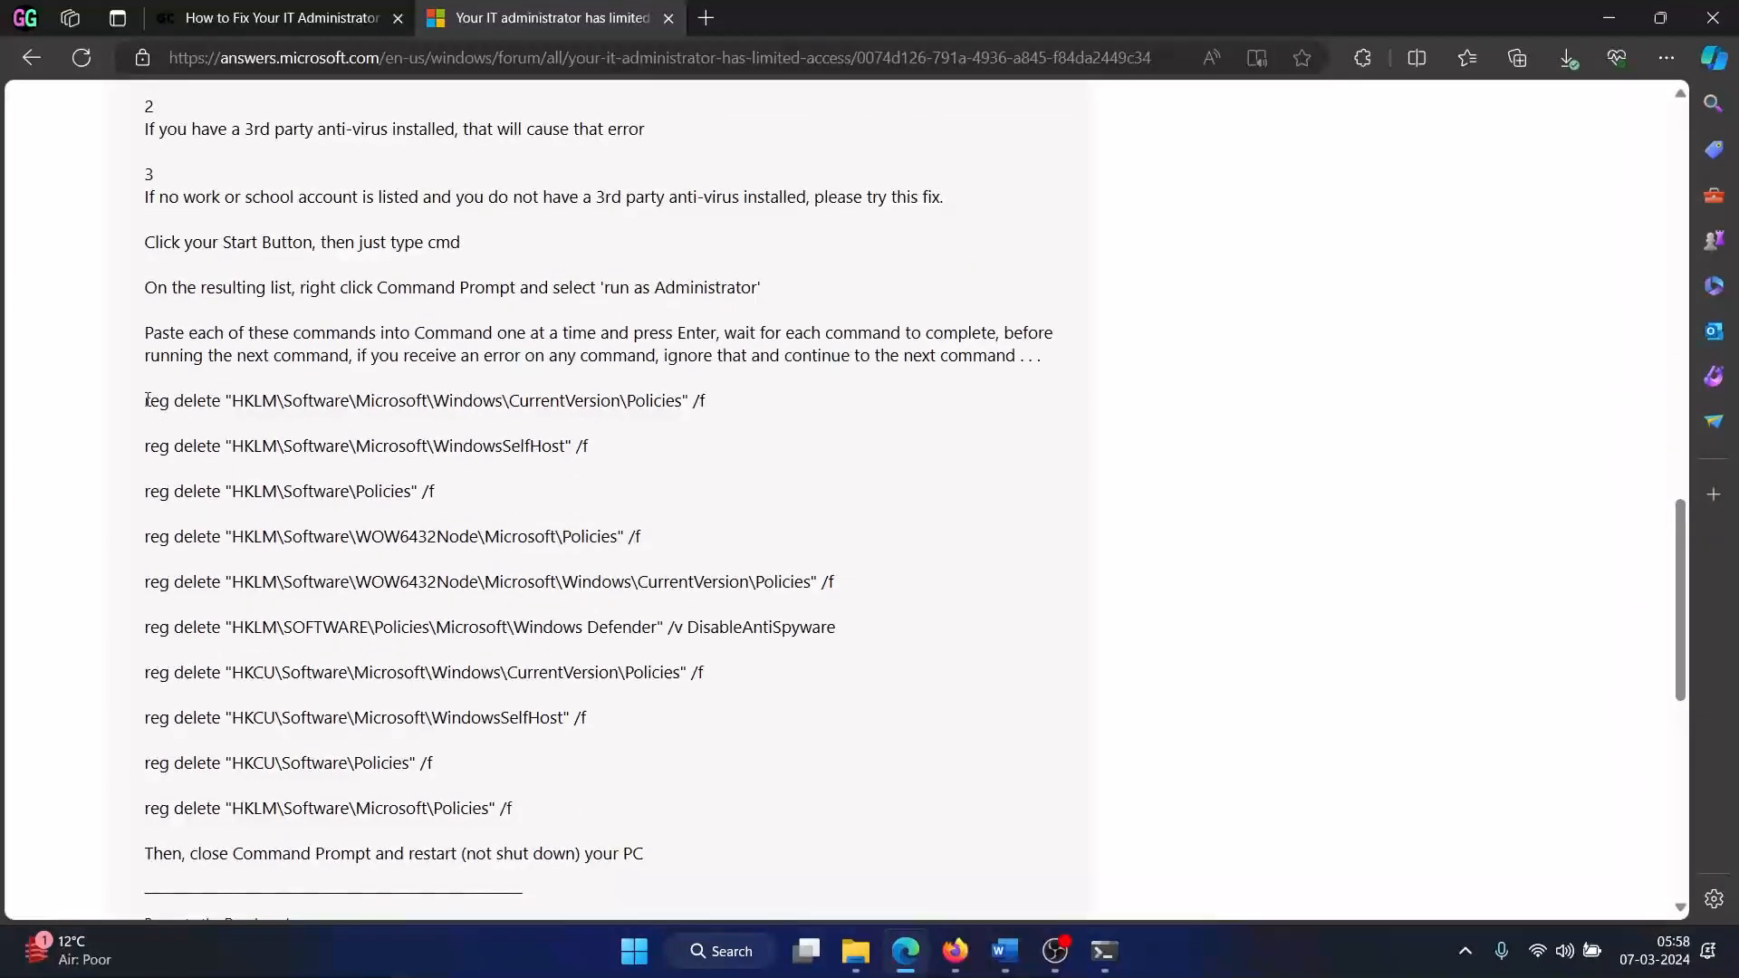
{"action": "left_click_drag", "start_coordinate": [144, 400], "coordinate": [293, 446]}
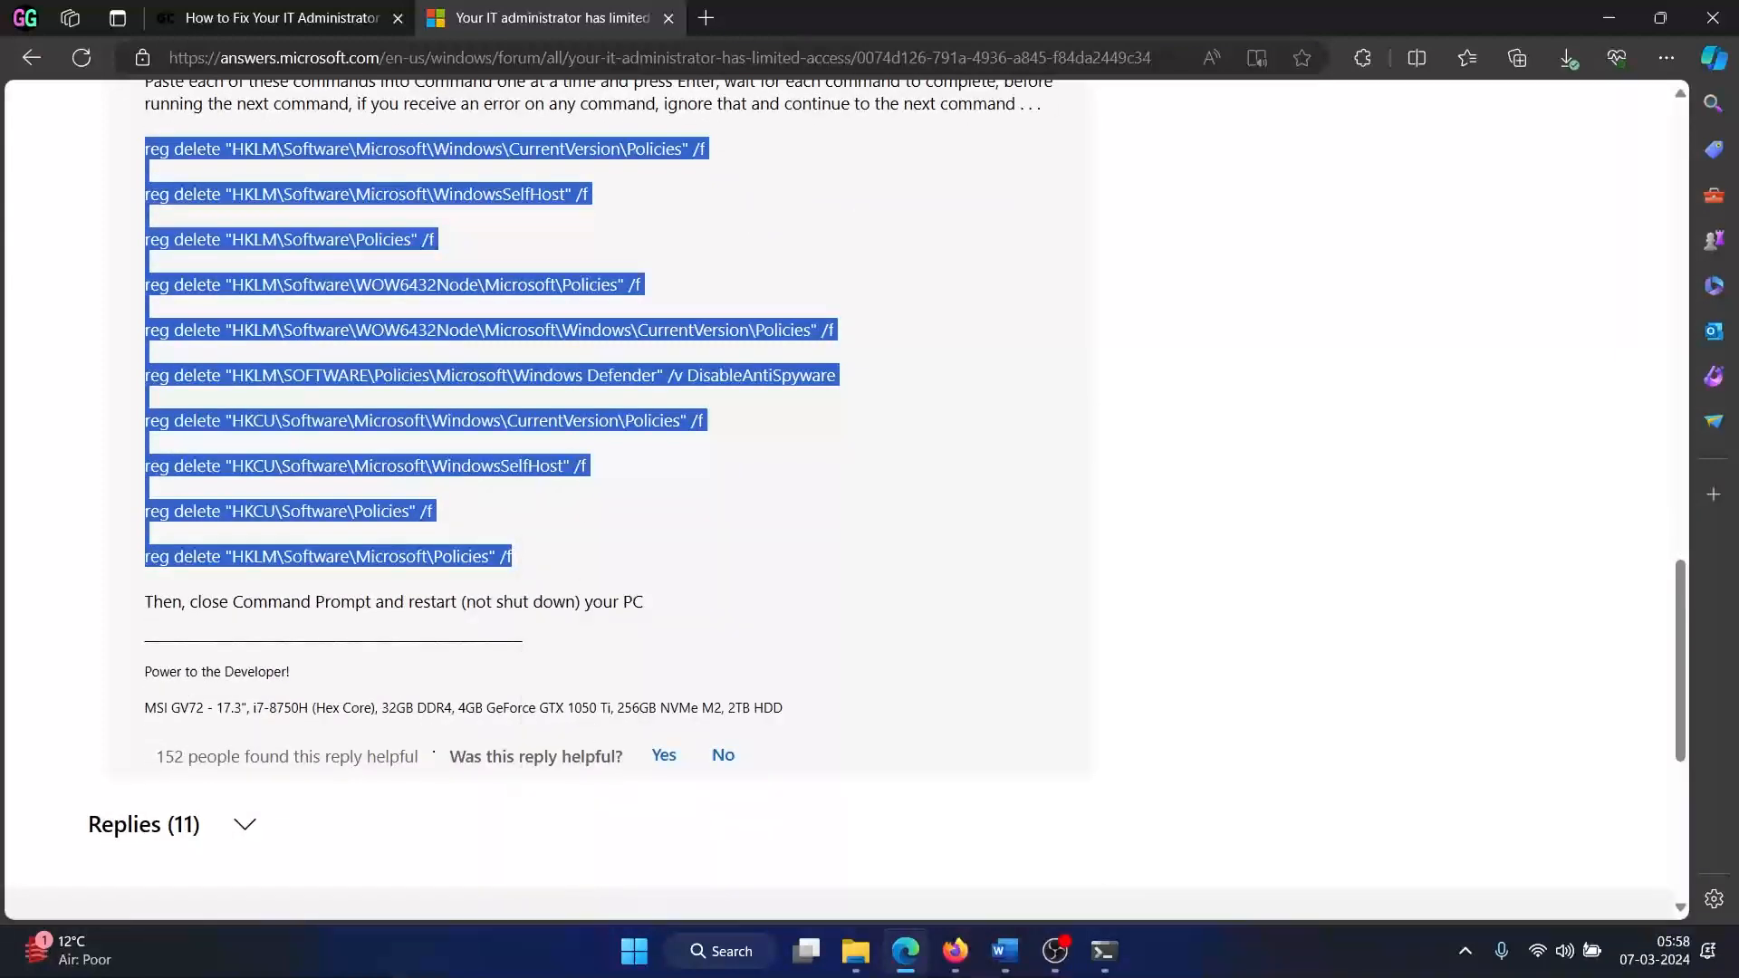
{"action": "left_click", "coordinate": [718, 952]}
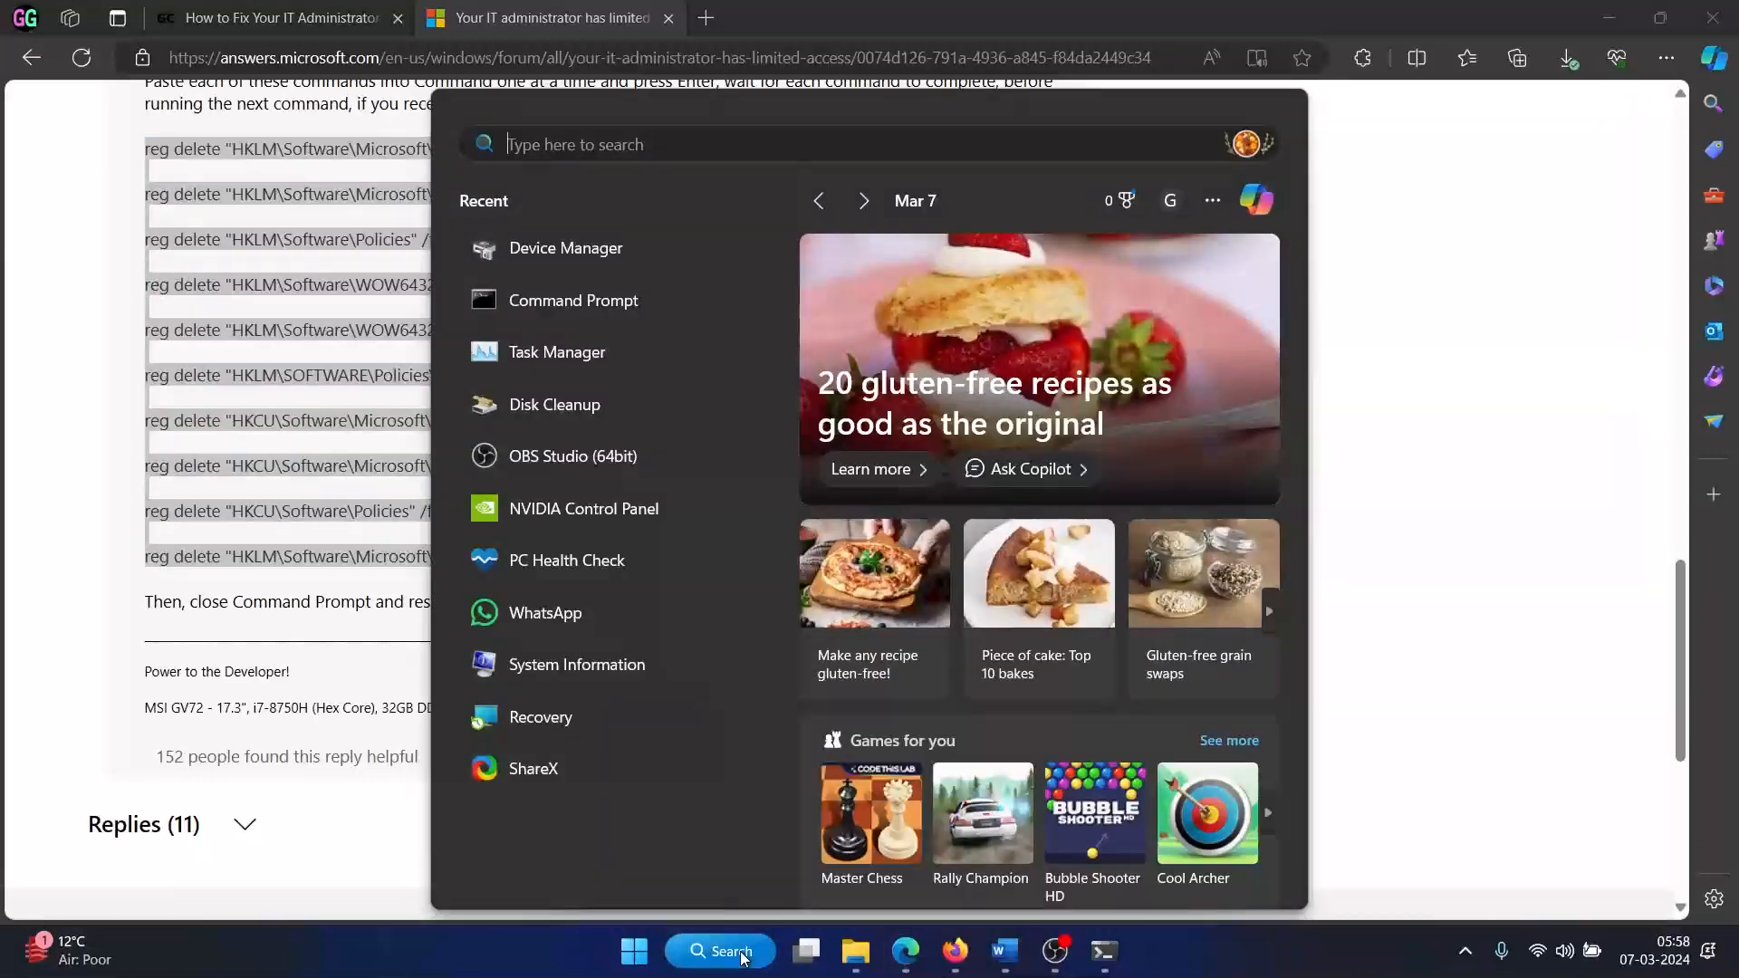
- Search Windows for 'command Prompt'
{"action": "type", "text": "command Prompt"}
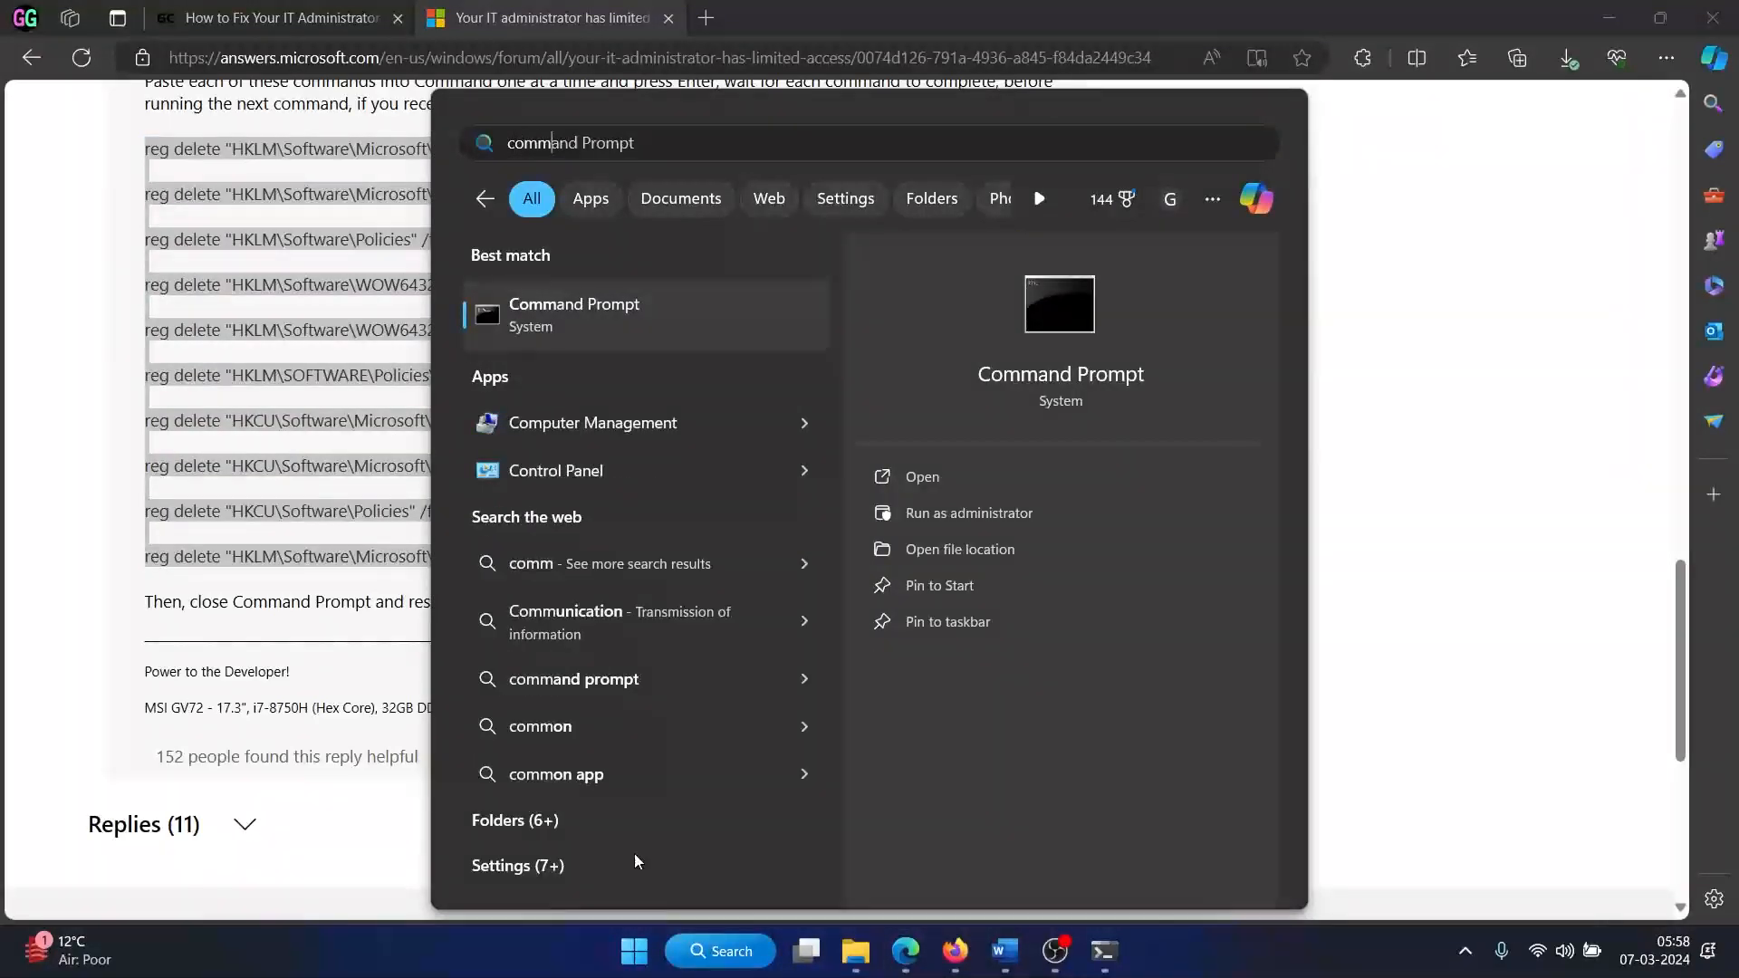
{"action": "mouse_move", "coordinate": [1106, 950]}
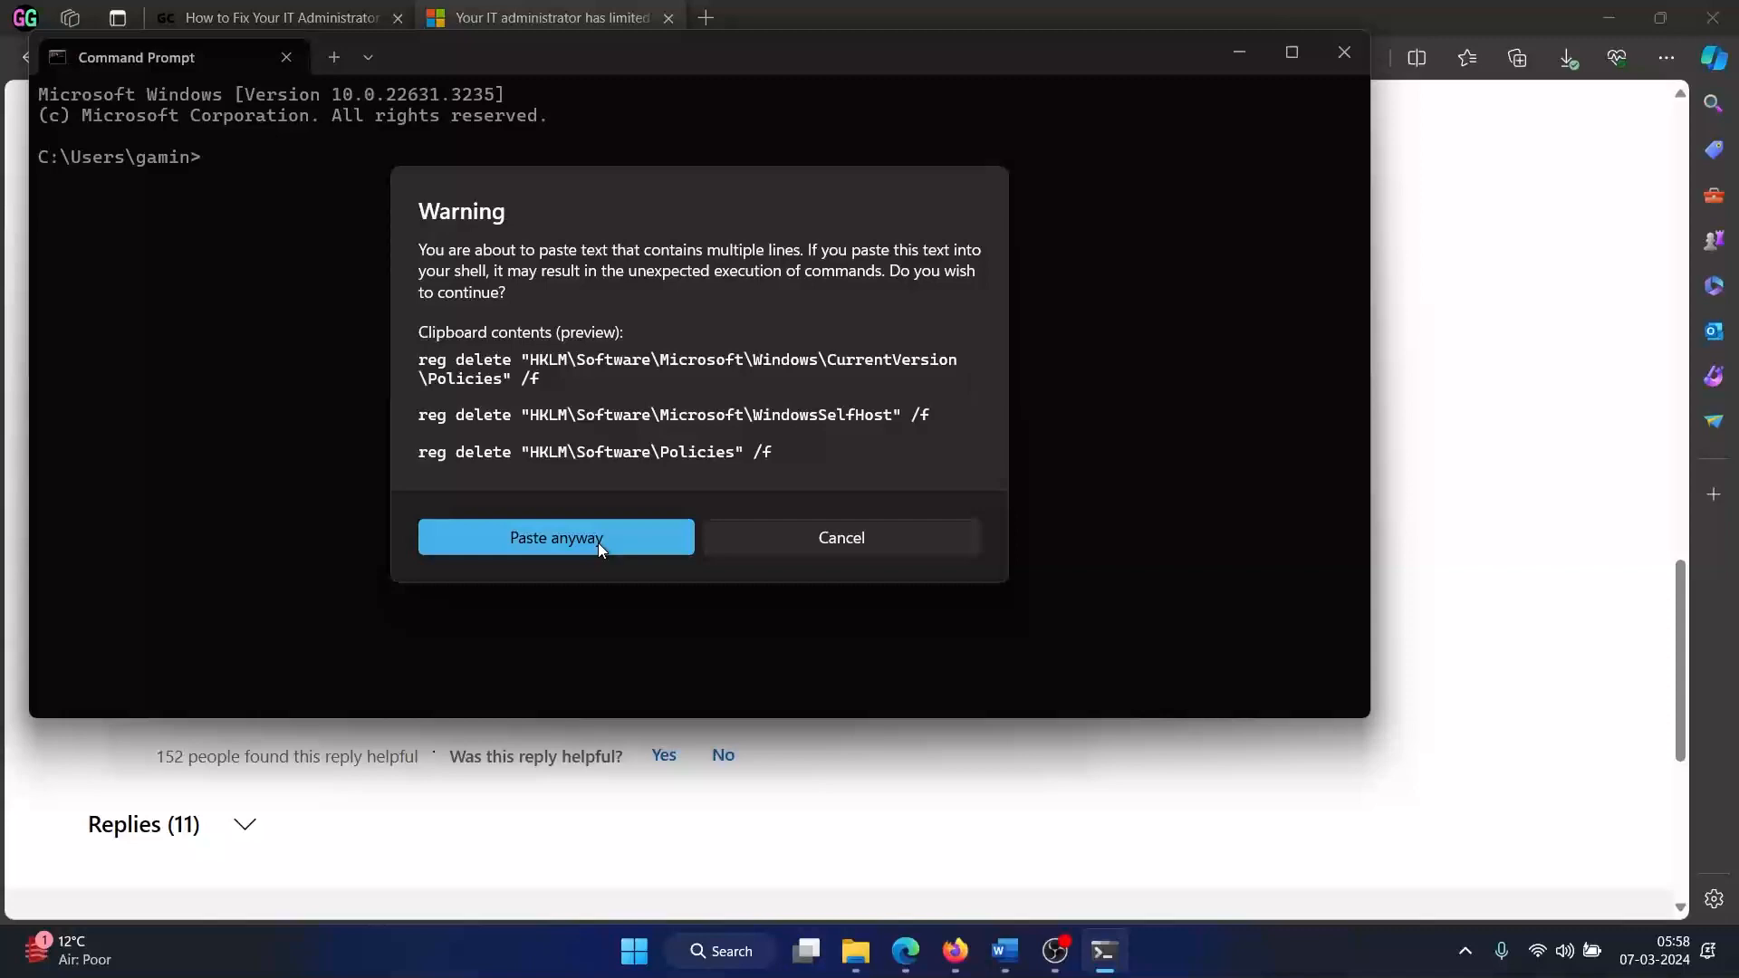
- Paste and run the multi-line reg delete commands, then go back to the GeekChamp article
{"action": "left_click", "coordinate": [555, 538]}
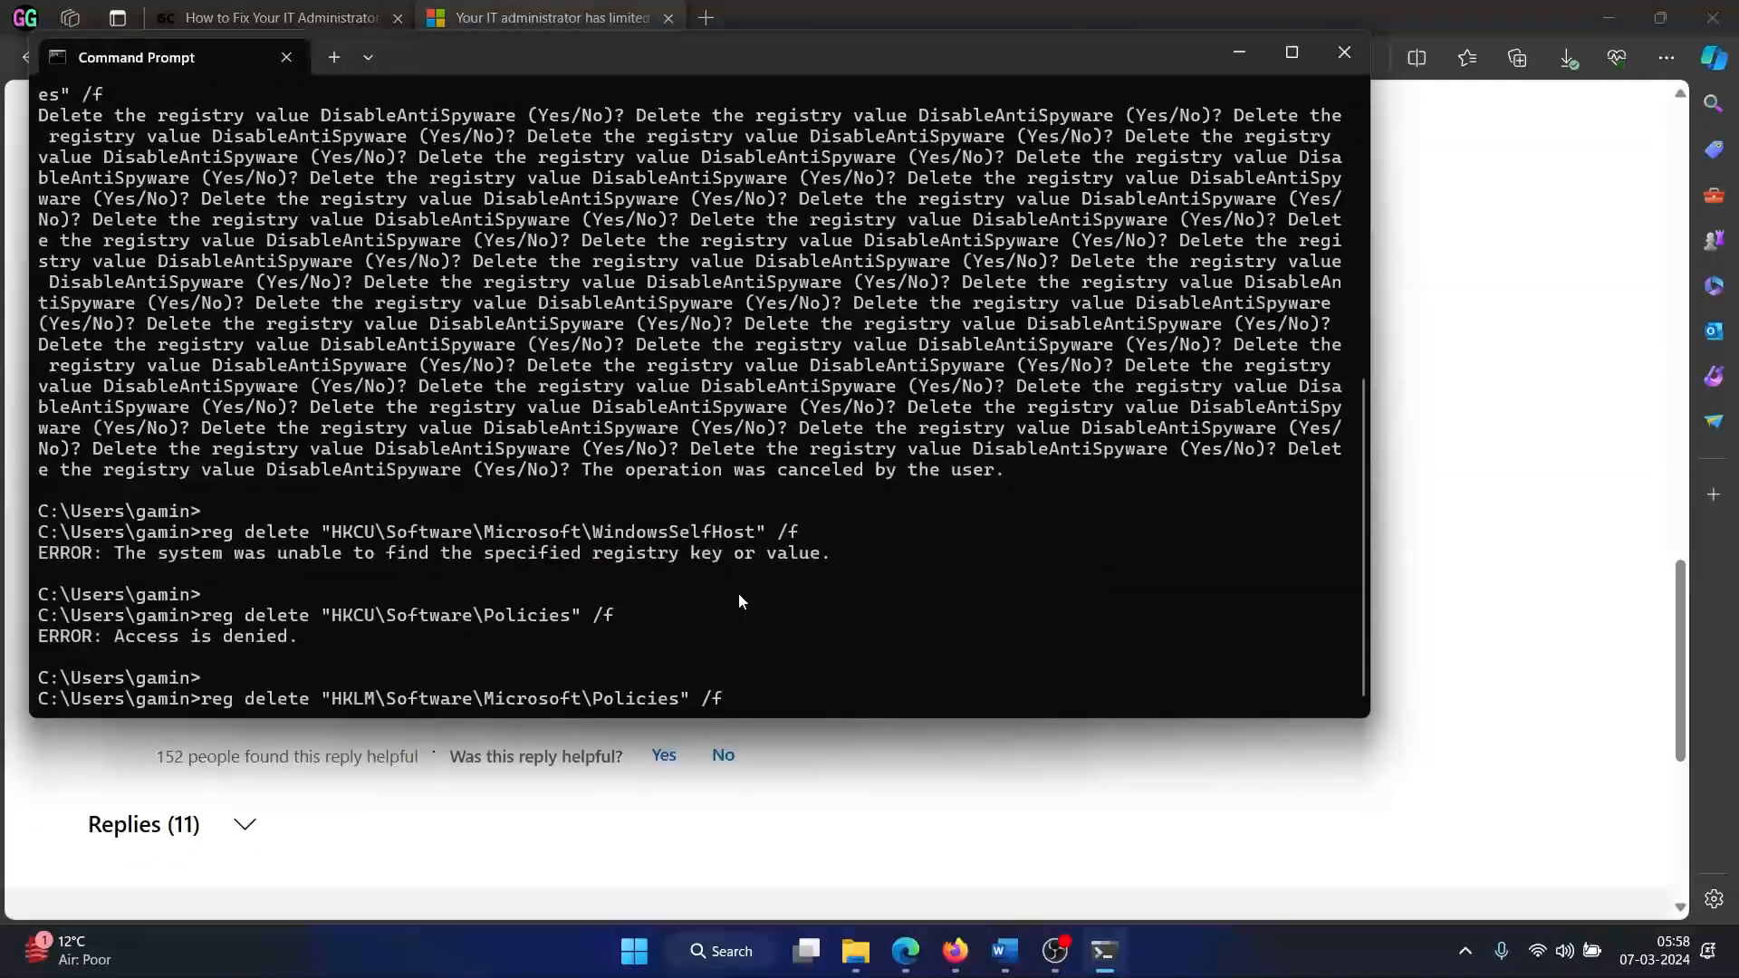
{"action": "key", "text": "enter"}
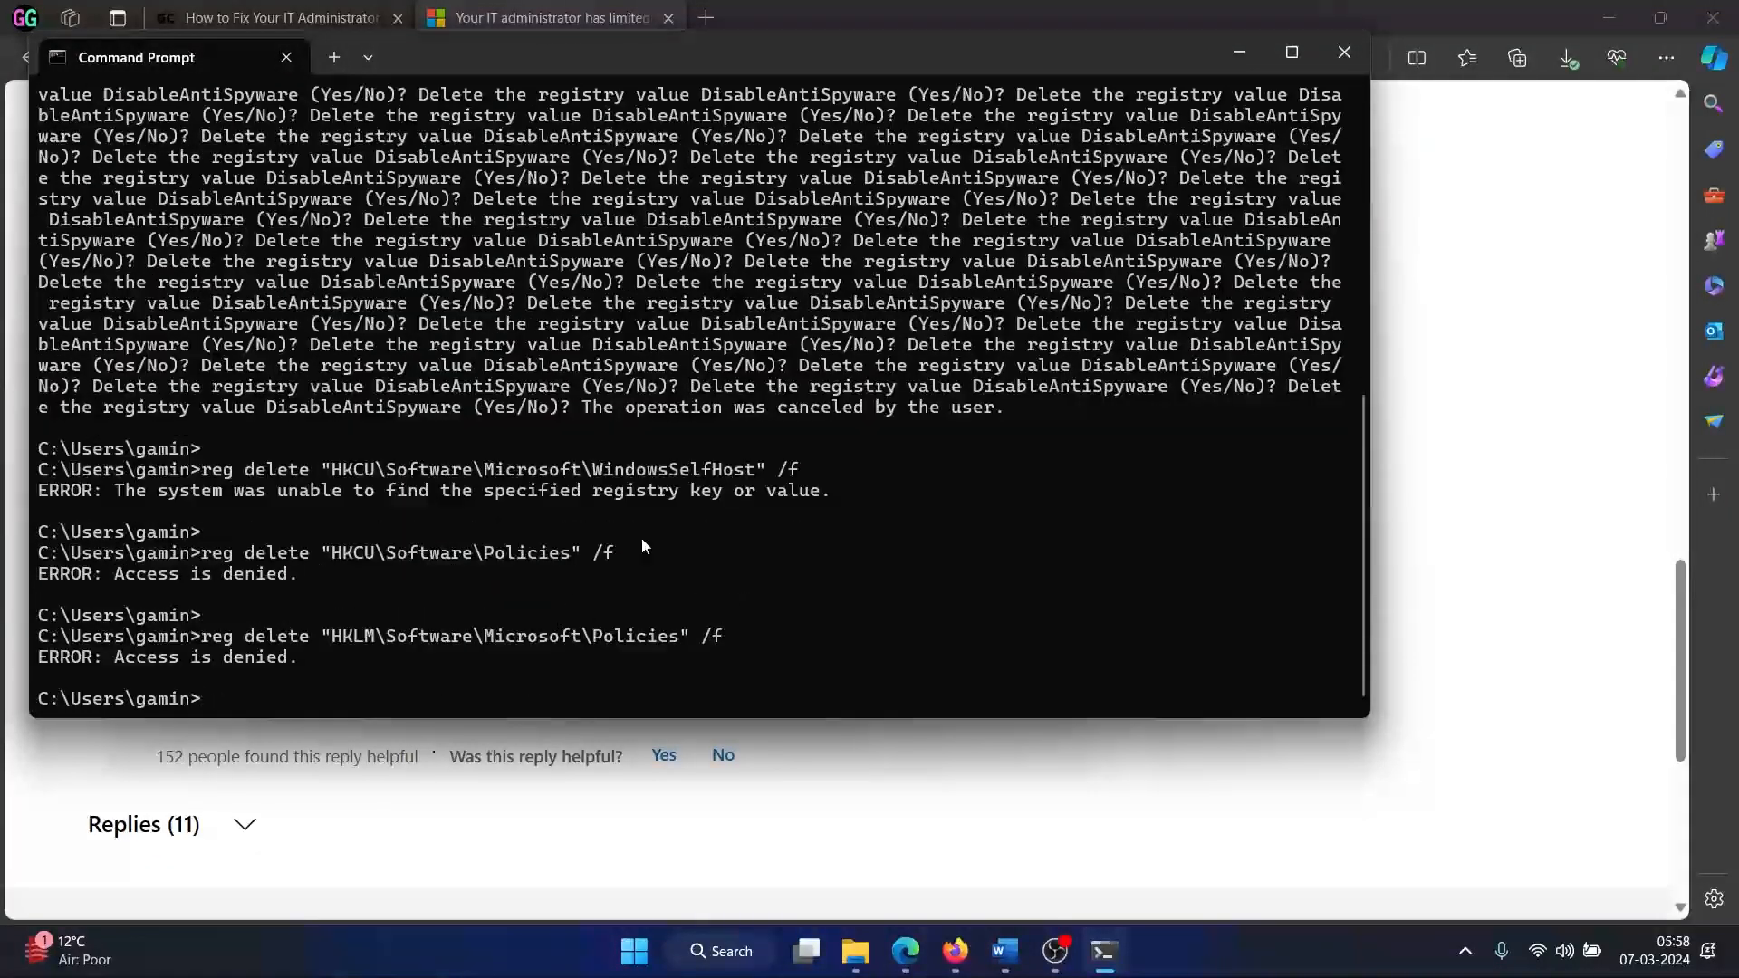
{"action": "left_click", "coordinate": [272, 19]}
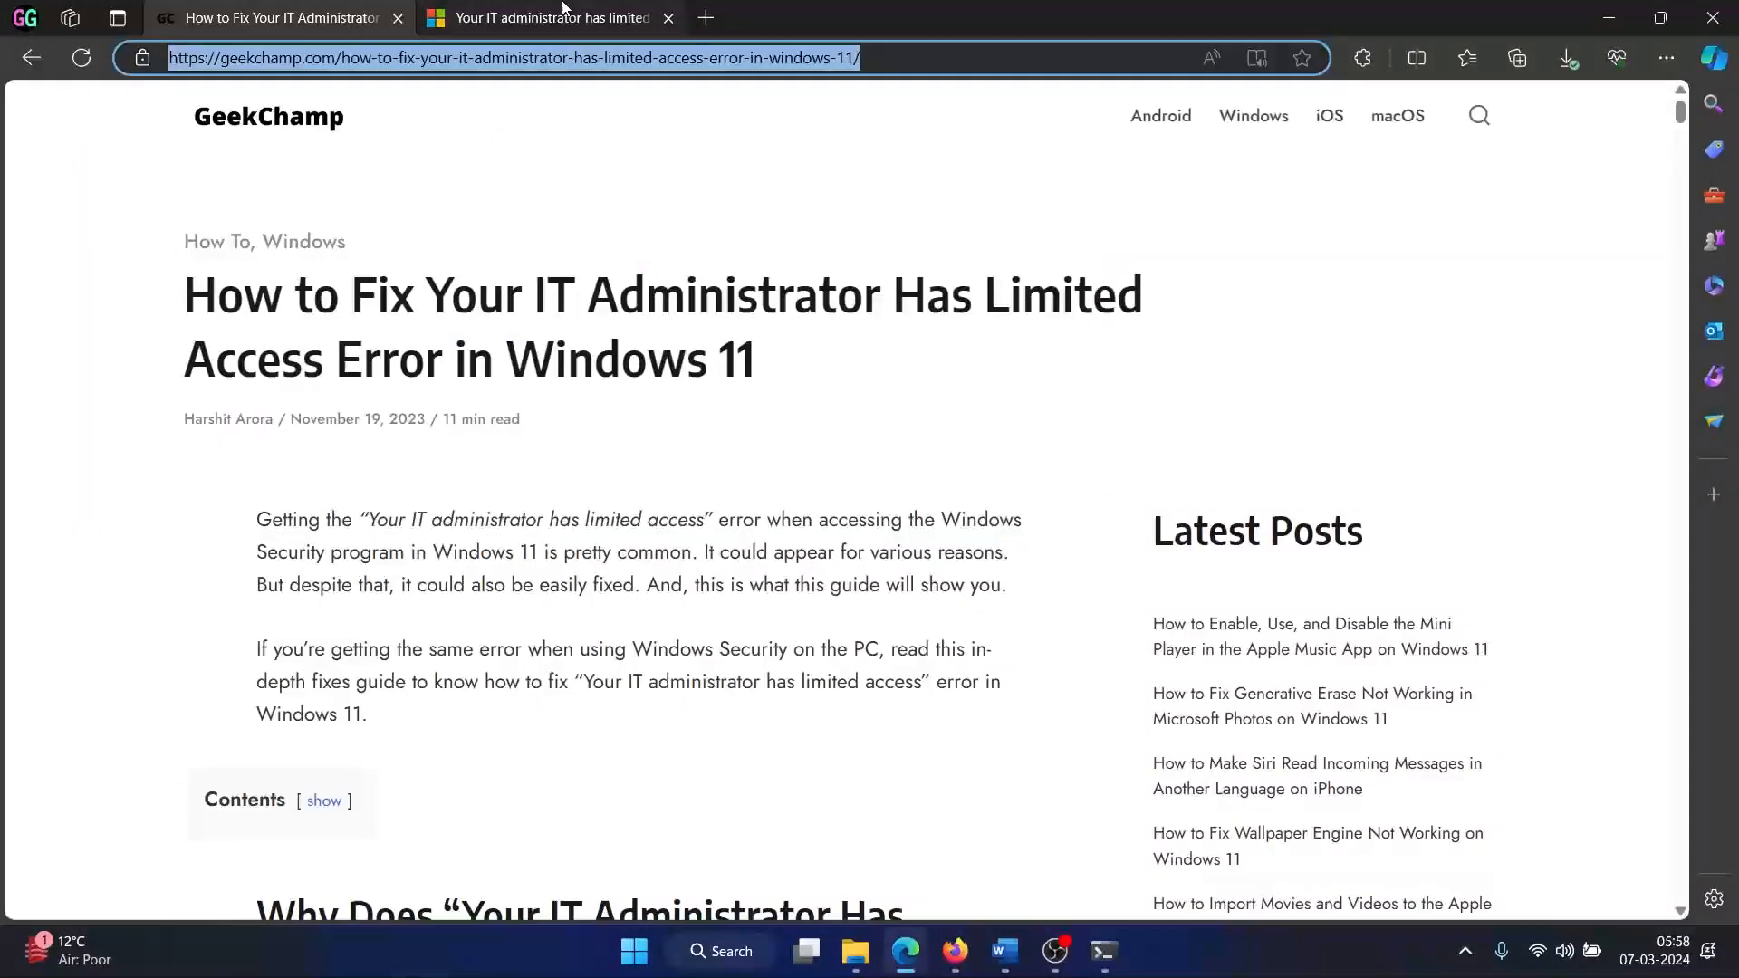
{"action": "left_click", "coordinate": [549, 18]}
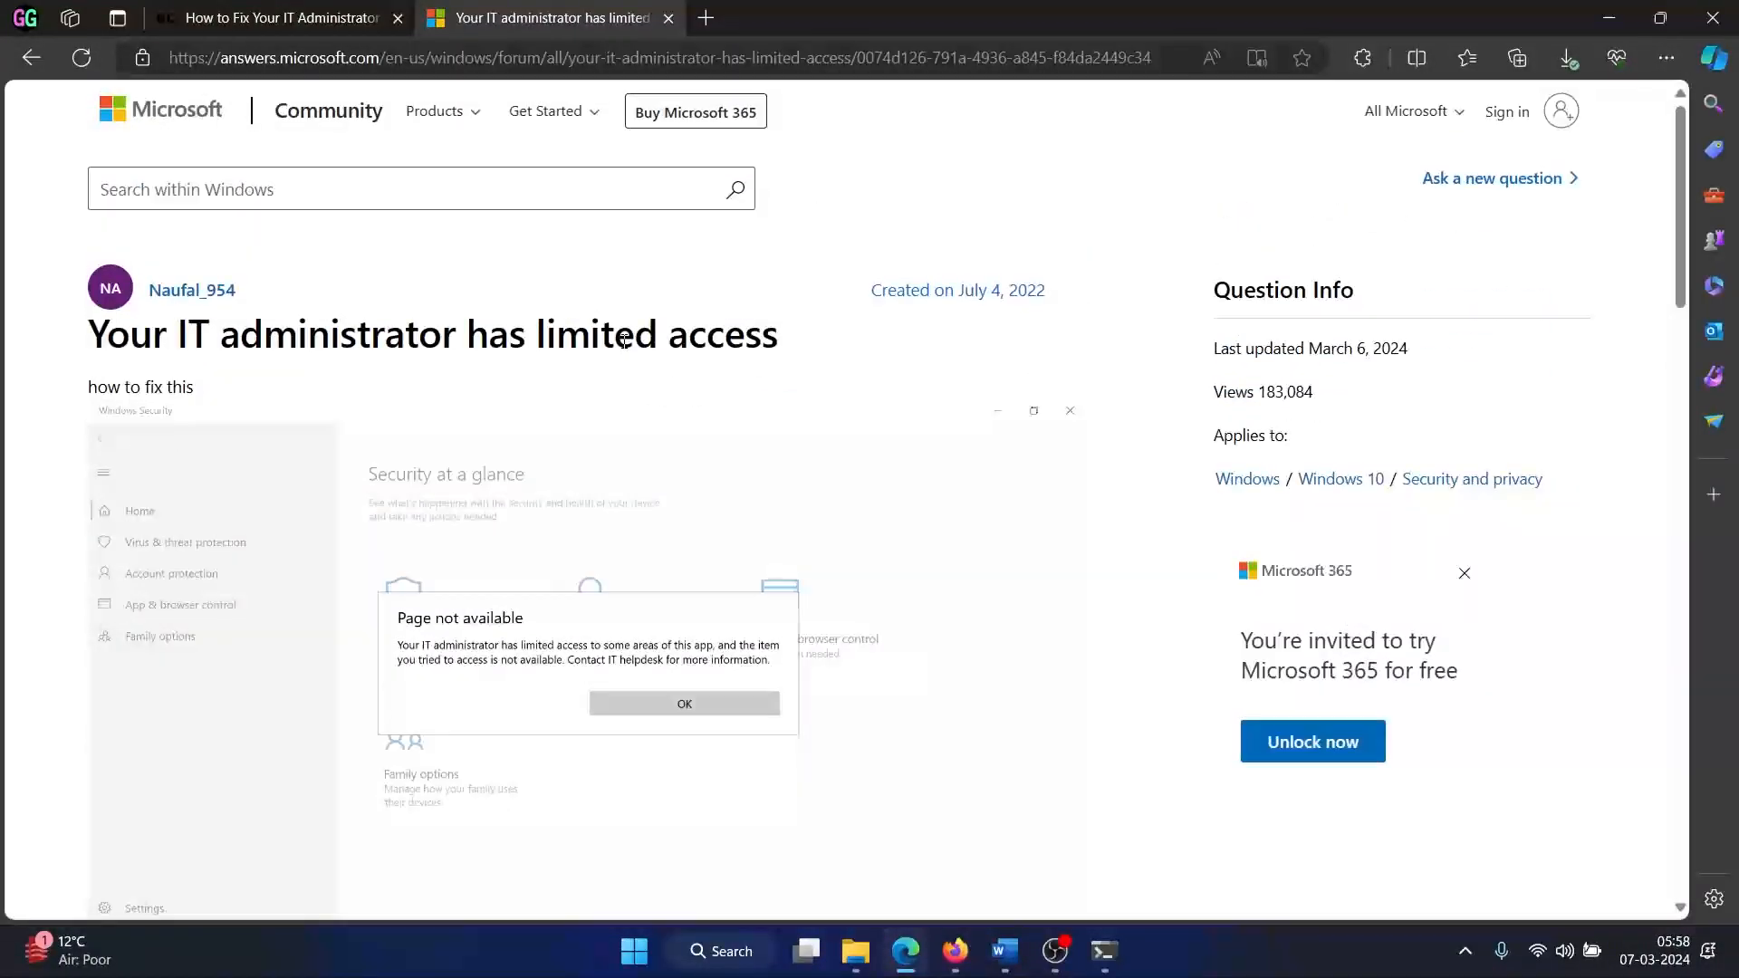
{"action": "left_click", "coordinate": [277, 18]}
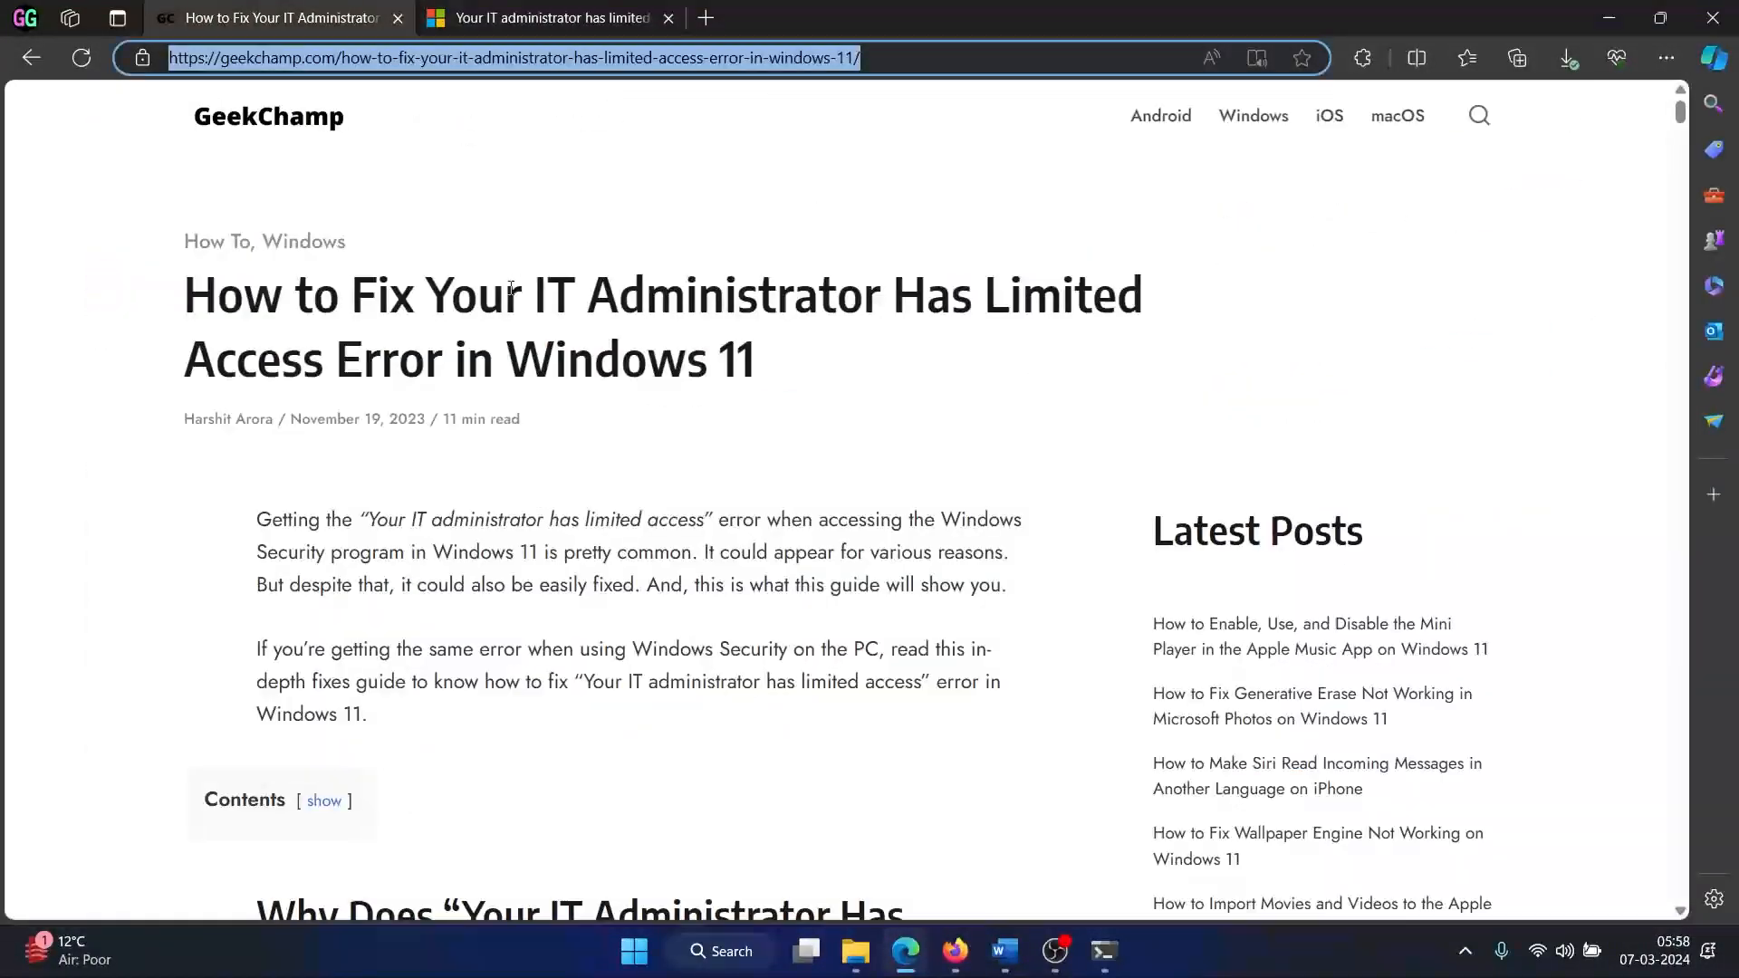